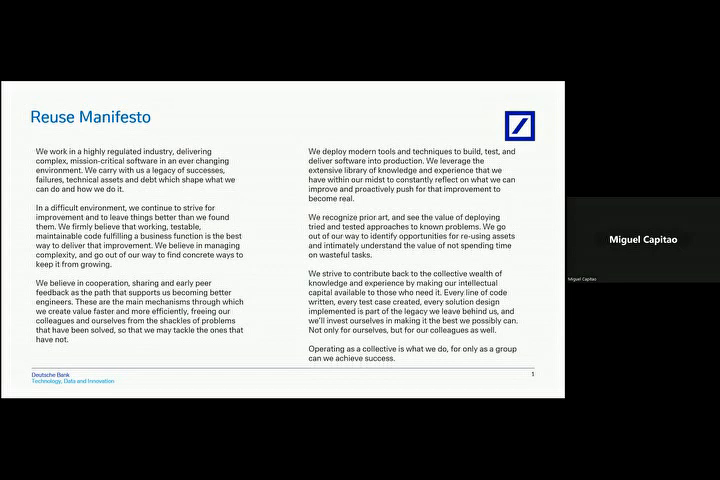
Bring up the Re-Use Asset Registration wizard at its Guide step
key(right)
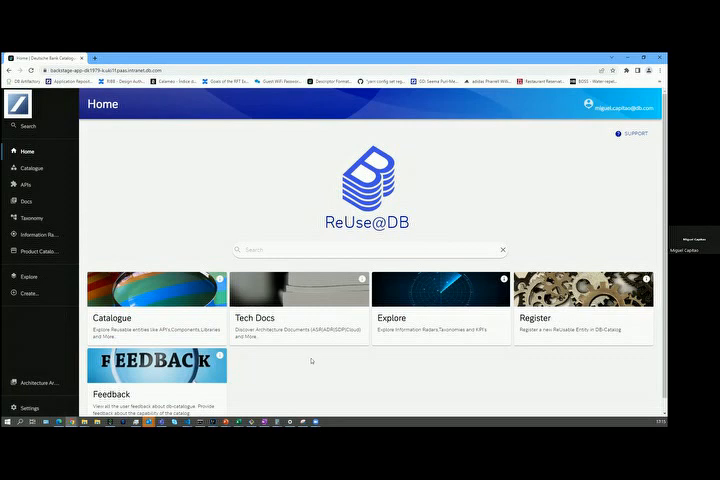
mouse_move(320, 368)
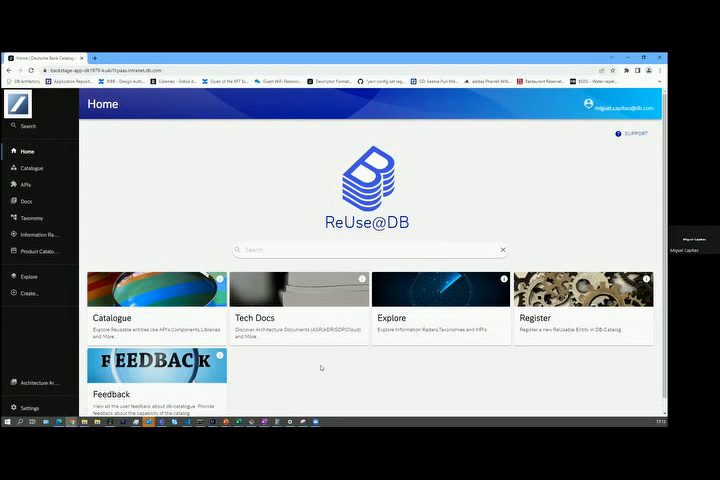
mouse_move(336, 368)
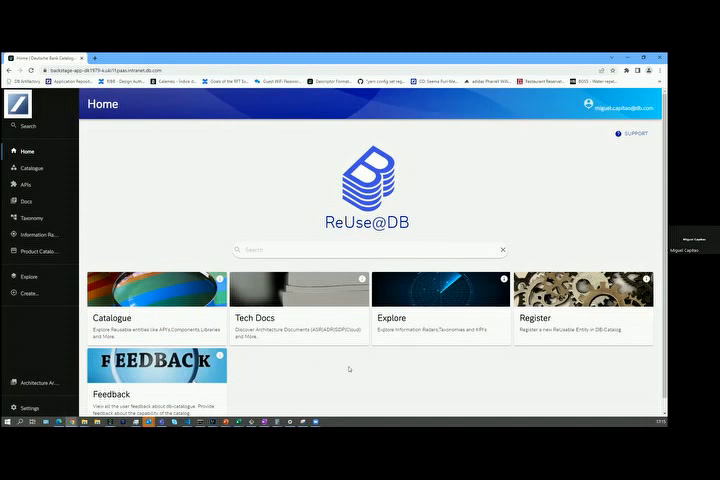
mouse_move(614, 376)
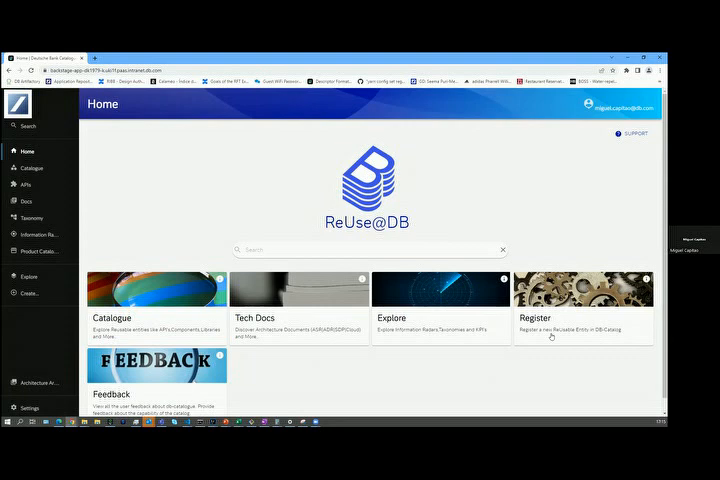
mouse_move(552, 360)
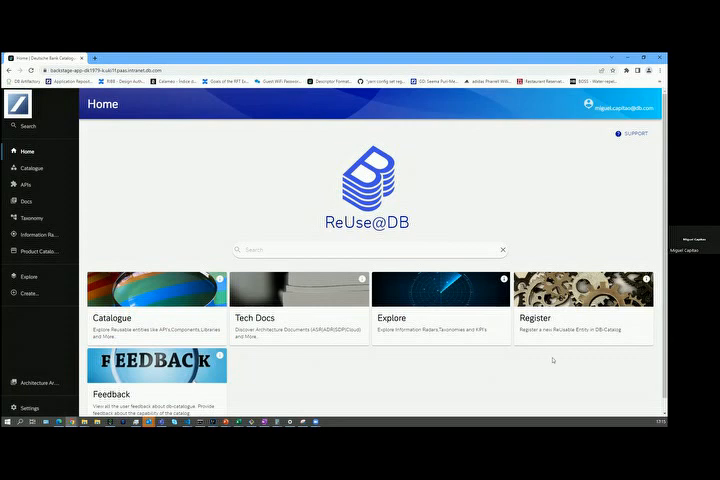
mouse_move(456, 336)
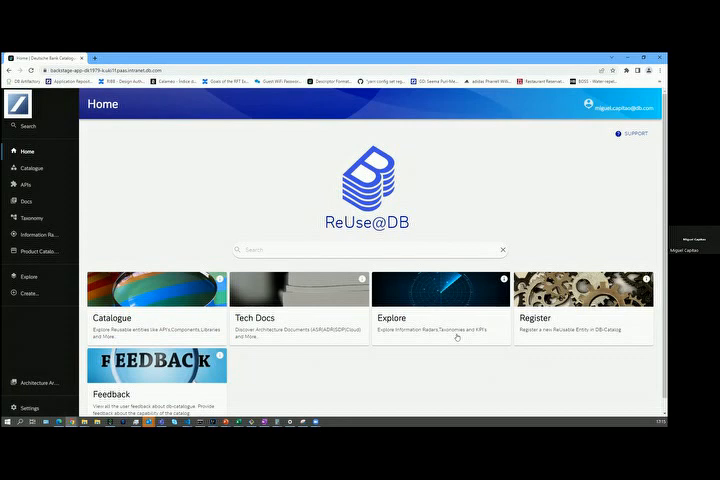
mouse_move(468, 278)
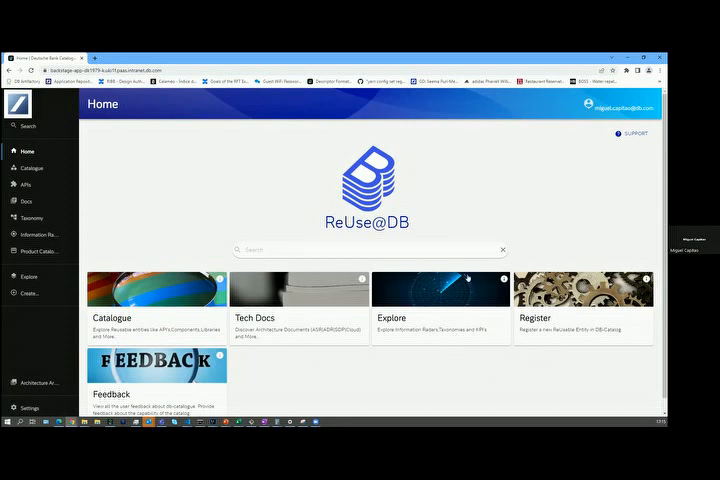
mouse_move(504, 176)
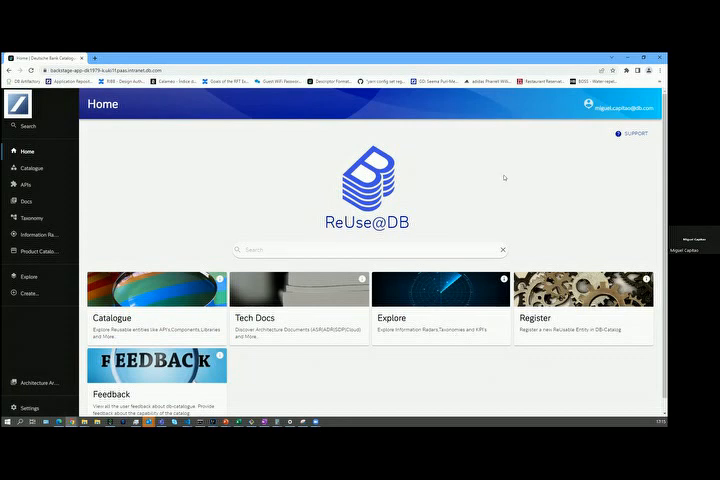
mouse_move(522, 152)
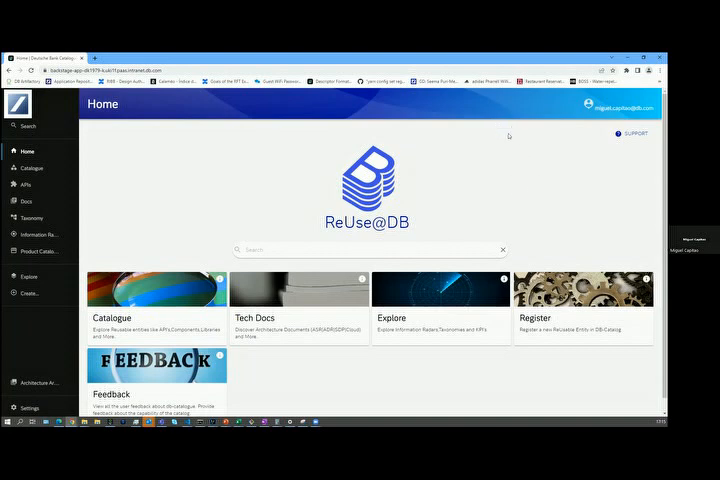
mouse_move(532, 152)
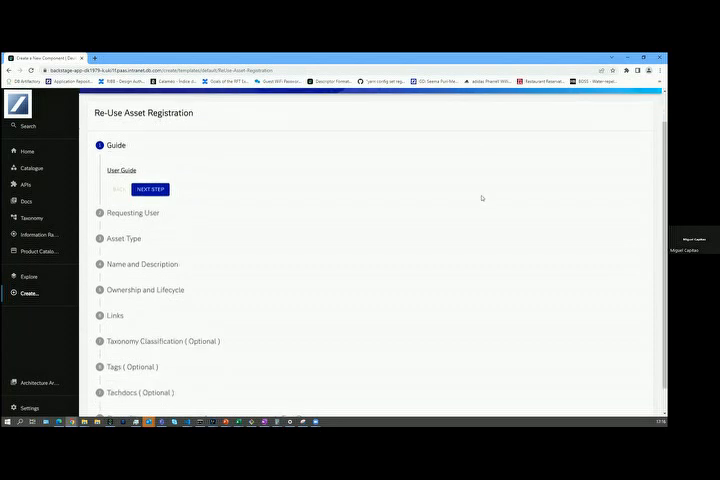
mouse_move(180, 128)
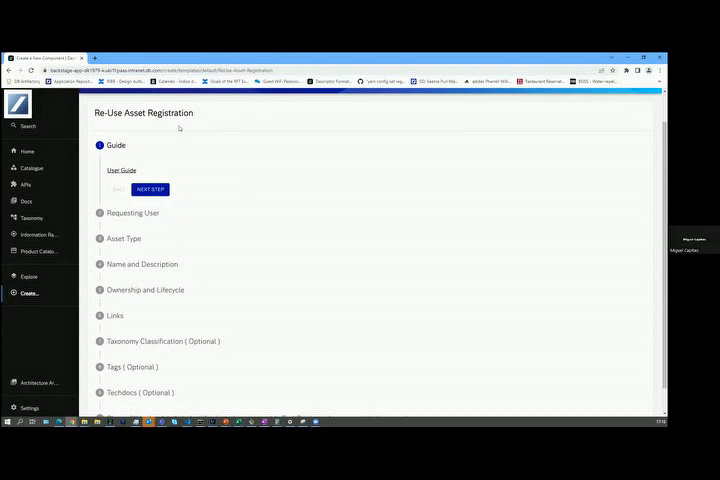
mouse_move(212, 322)
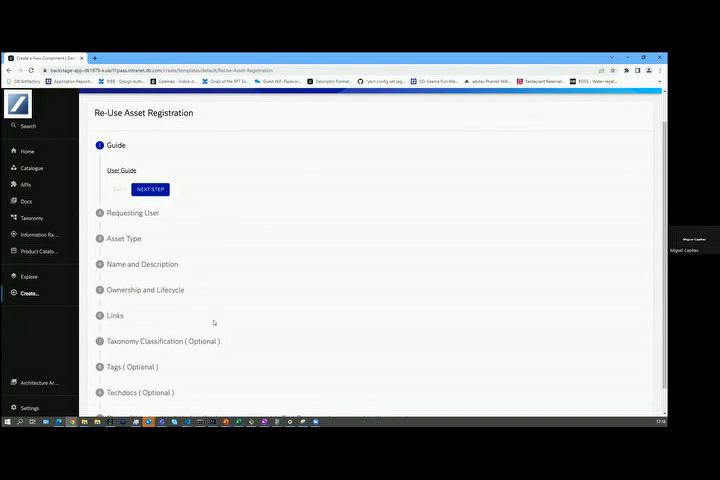
mouse_move(236, 252)
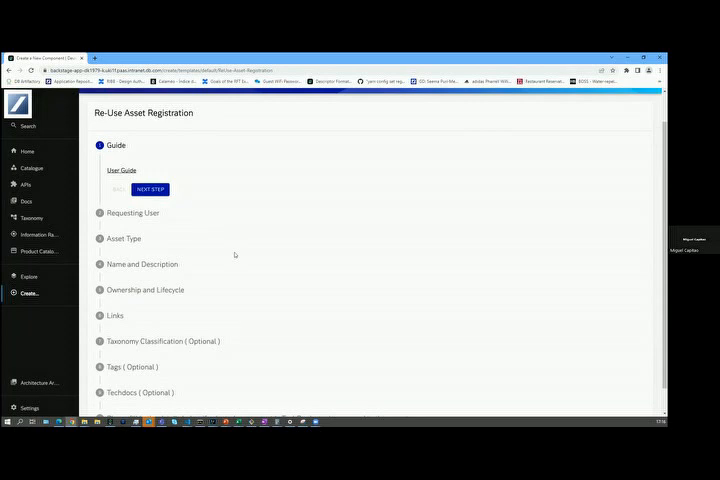
mouse_move(208, 246)
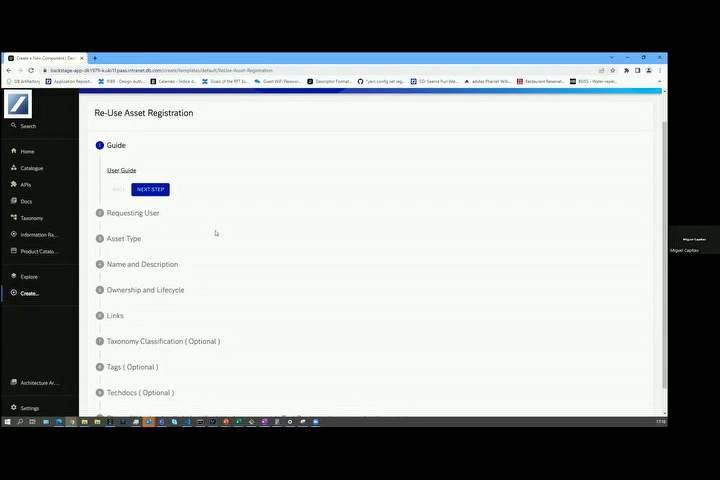
mouse_move(244, 242)
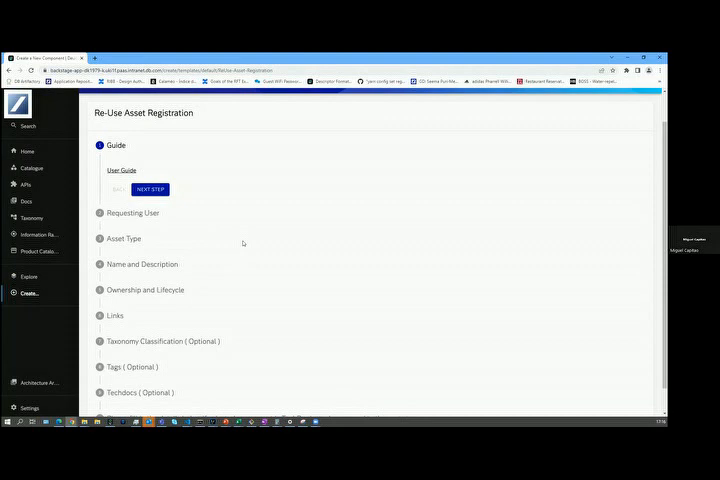
mouse_move(252, 250)
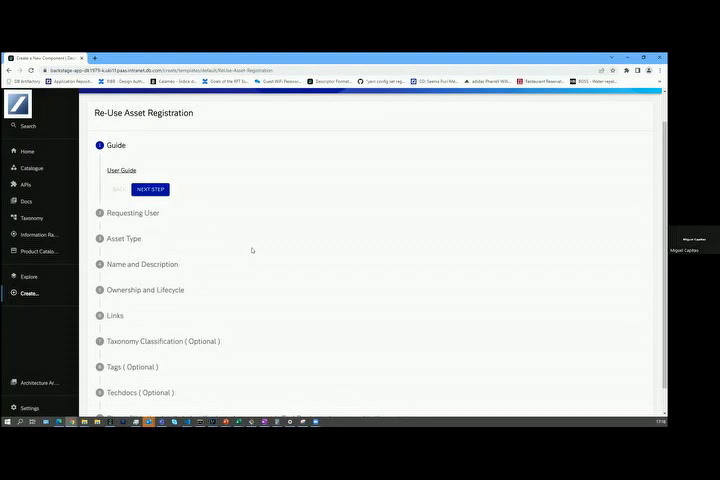
mouse_move(256, 280)
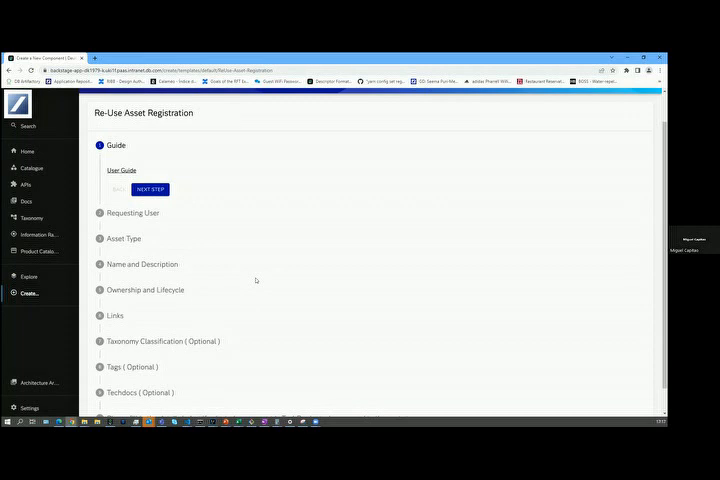
mouse_move(316, 262)
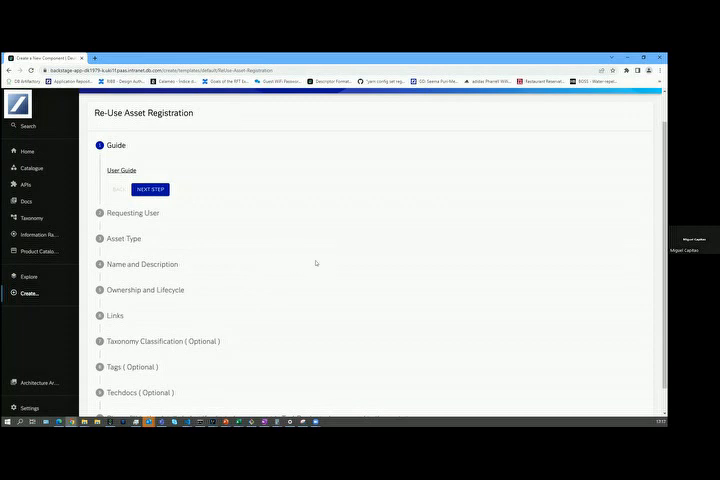
mouse_move(322, 274)
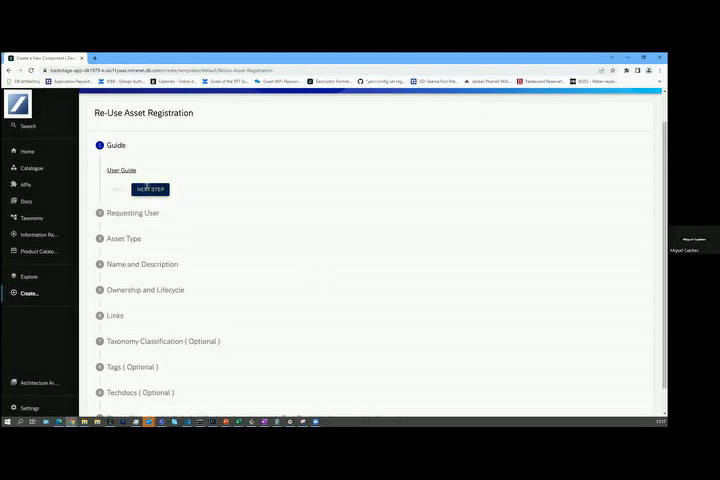
Pass Guide and Requesting User, choose Component type library, and reach Name and Description
click(150, 188)
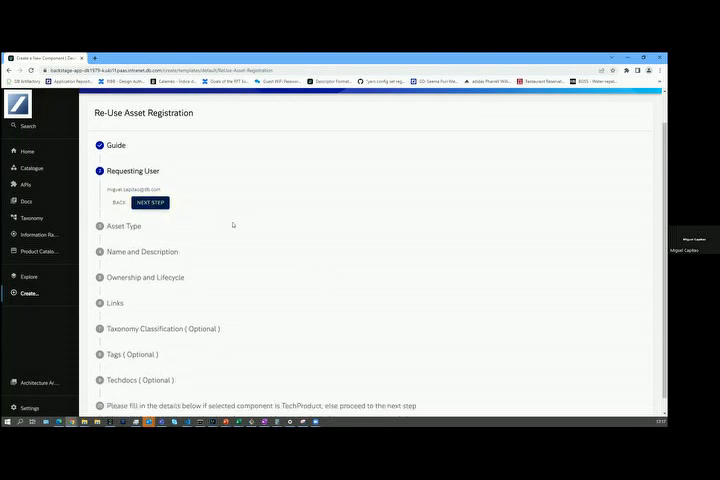
click(150, 202)
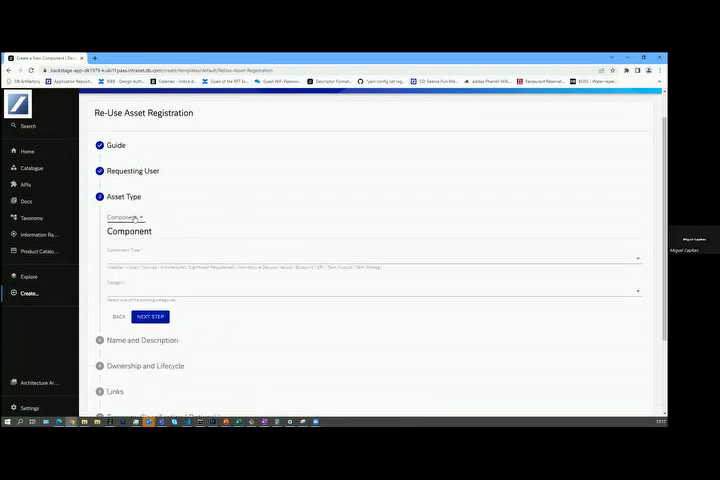
click(370, 252)
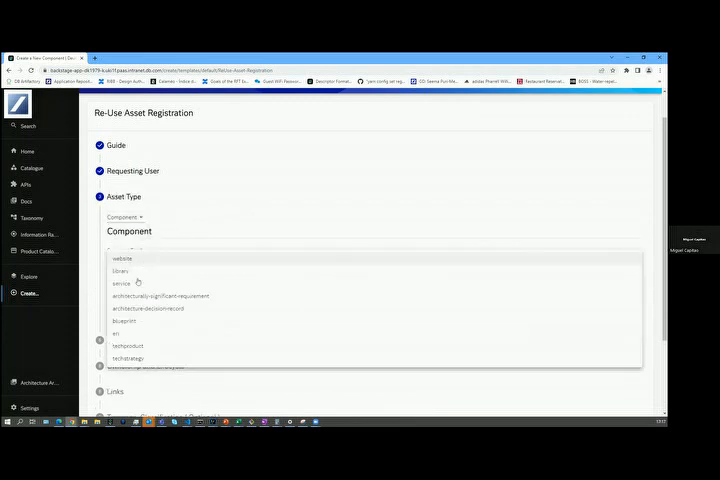
click(120, 270)
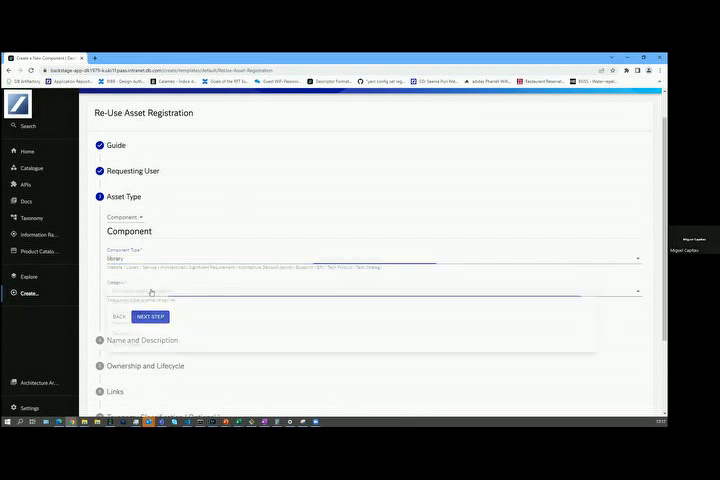
click(376, 292)
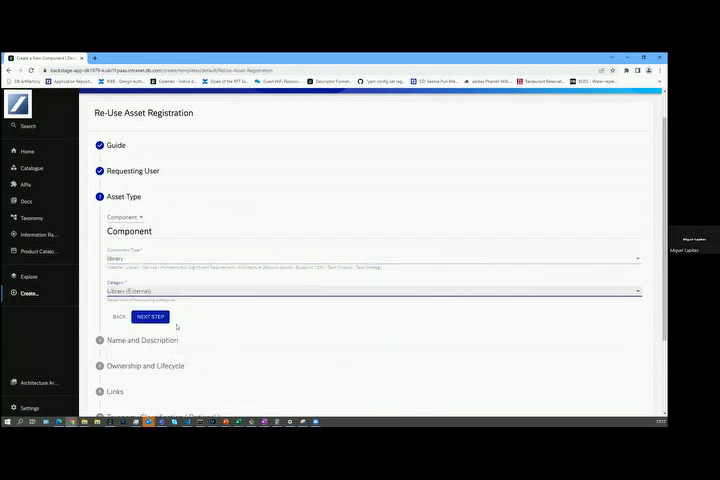
click(150, 316)
text(Eve)
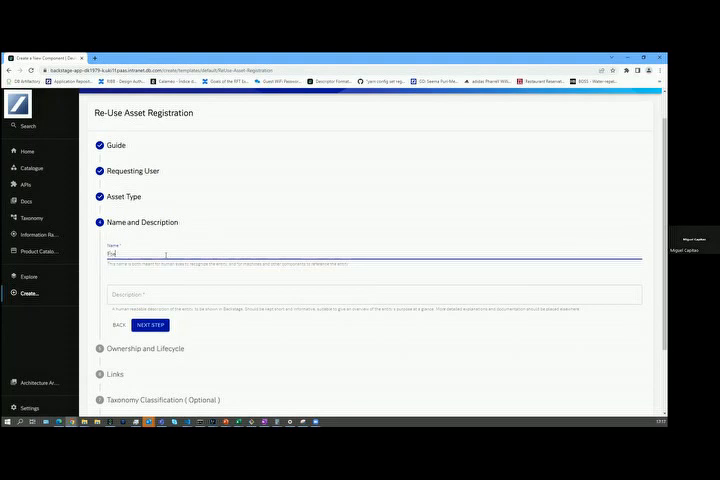
Name the asset 'Test' and describe it as 'Another item; created during the demo'
text(Test)
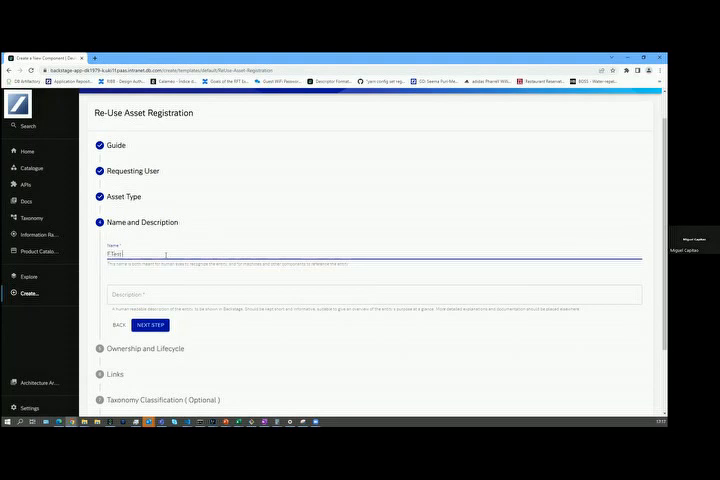
click(374, 294)
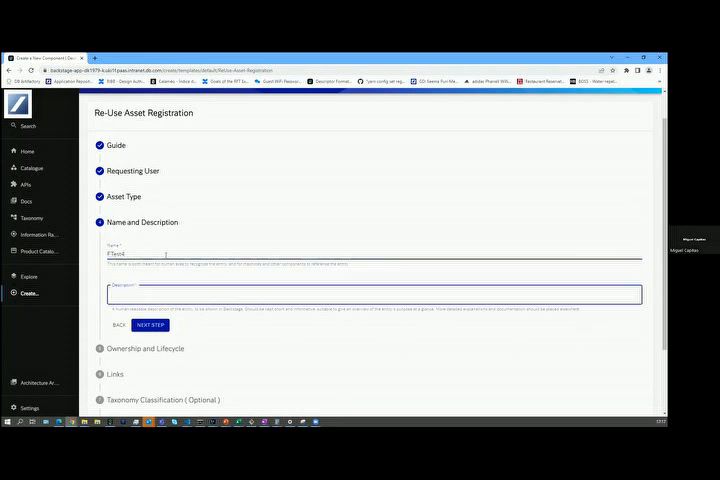
text(Another item)
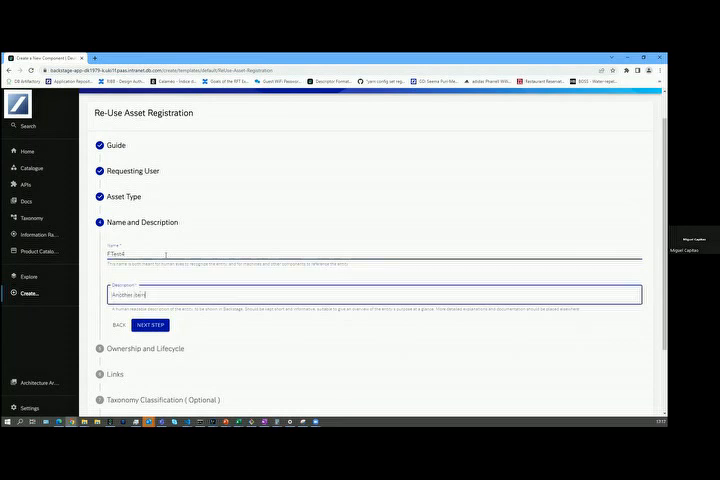
text(;)
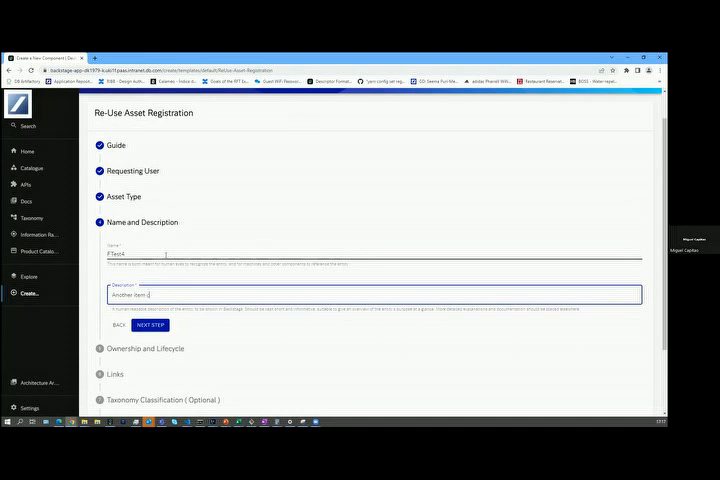
text(created during the fl)
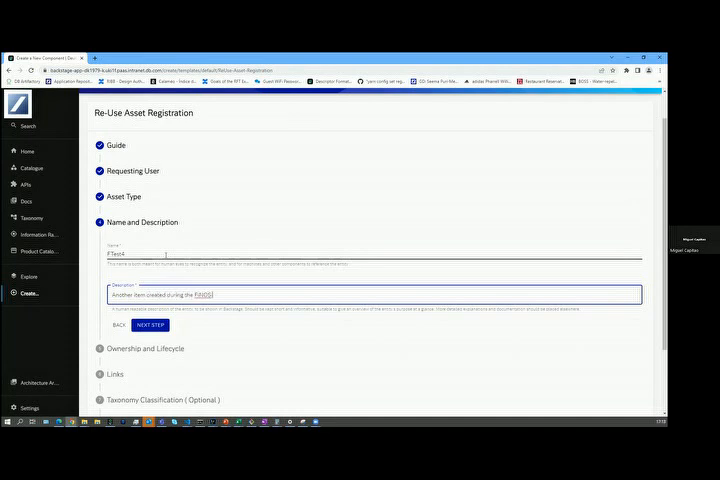
text(demo)
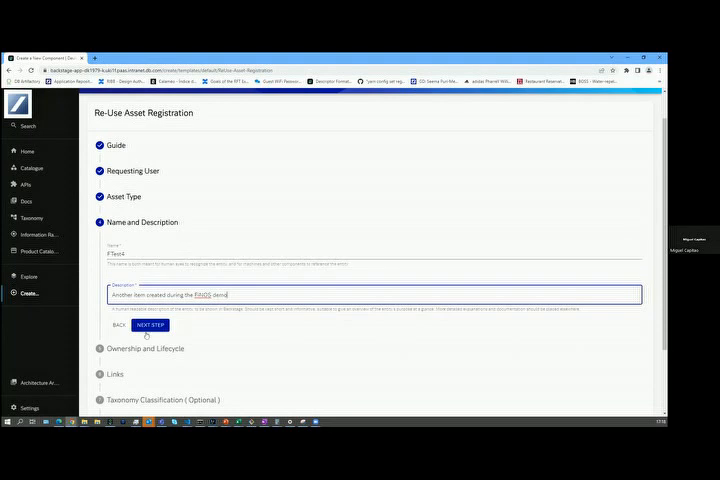
Pick the asset's owner and lifecycle stage on the Ownership and Lifecycle step
click(152, 324)
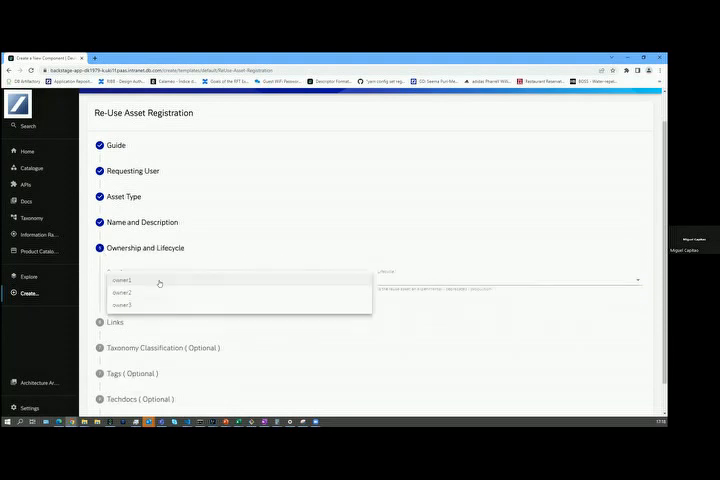
click(122, 304)
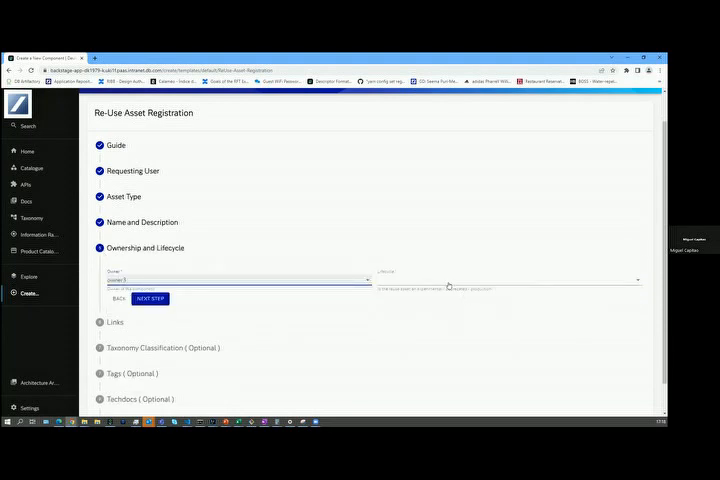
click(510, 280)
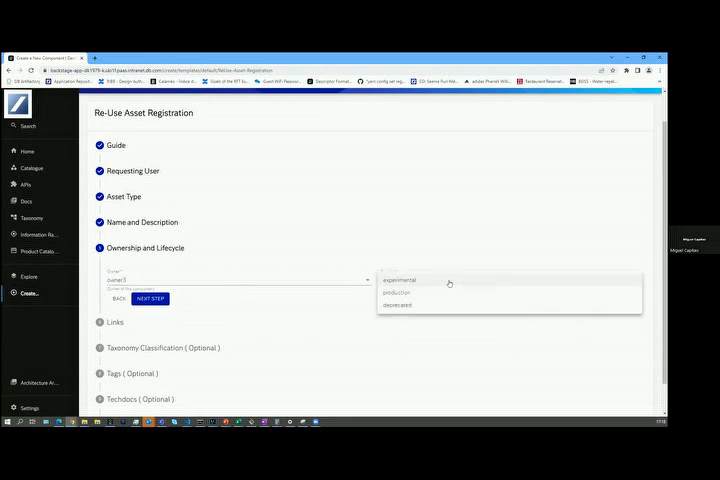
mouse_move(414, 302)
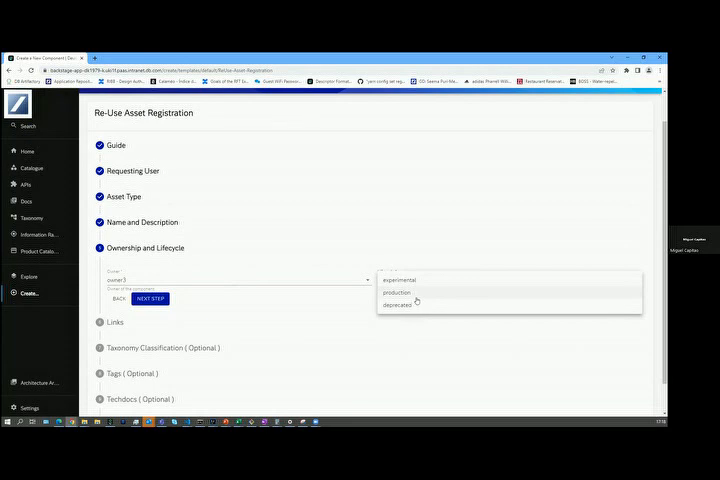
click(396, 292)
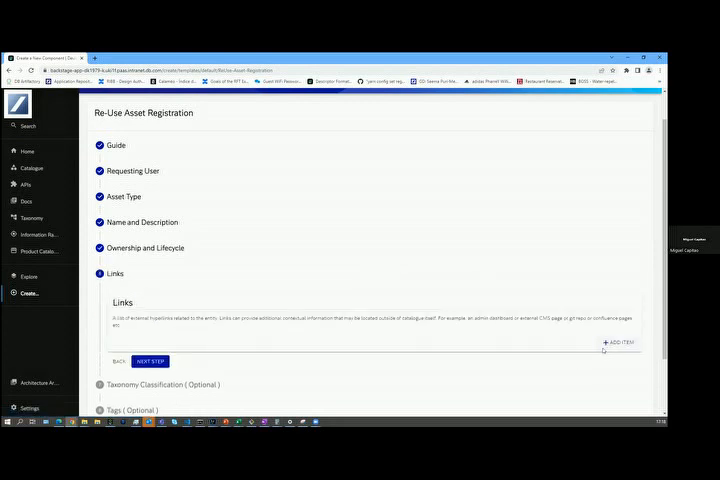
click(618, 342)
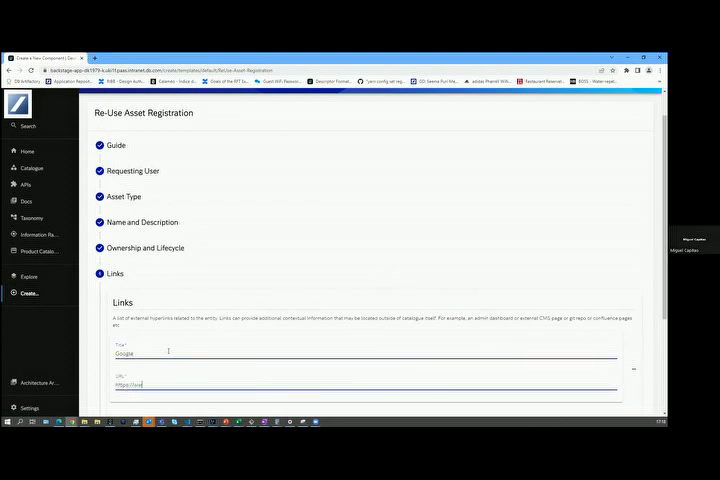
text(https://www.google.com)
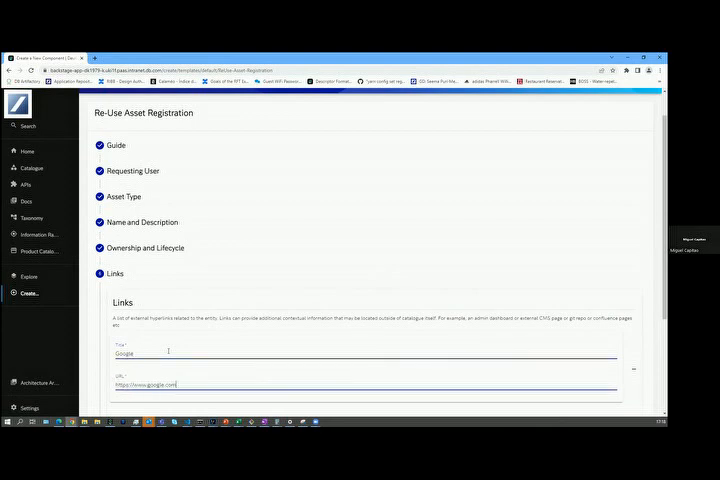
scroll(down, 3)
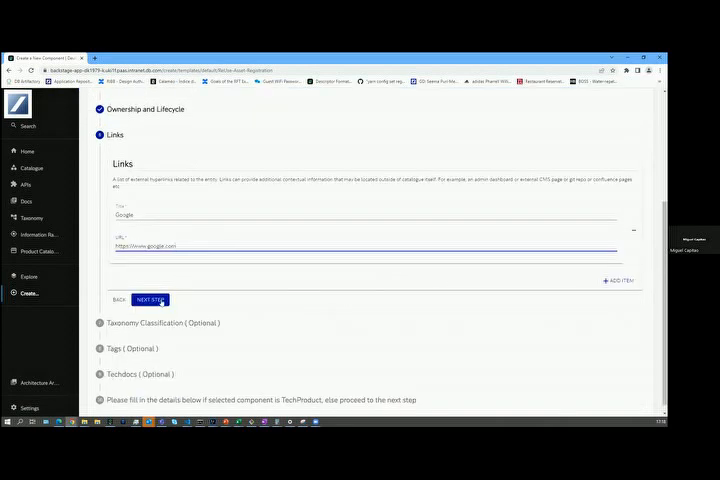
Classify the asset under the Libraries taxonomy category and continue to TechDocs
click(152, 300)
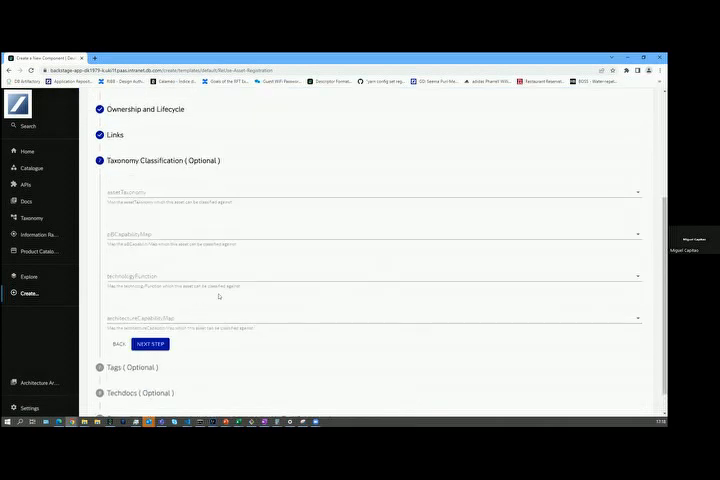
mouse_move(228, 268)
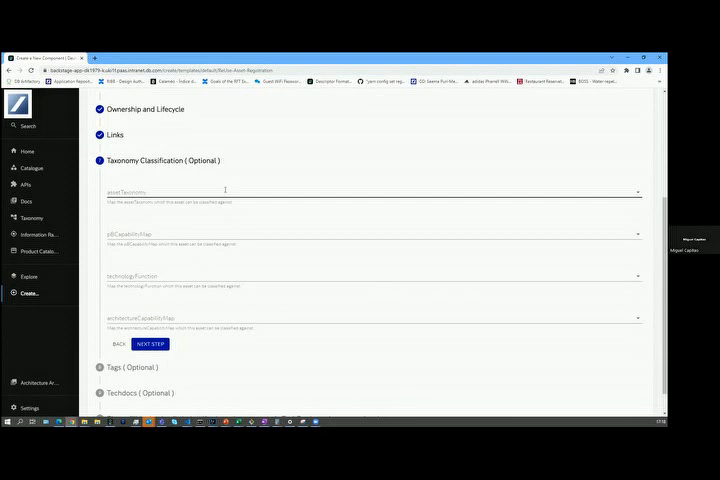
click(368, 192)
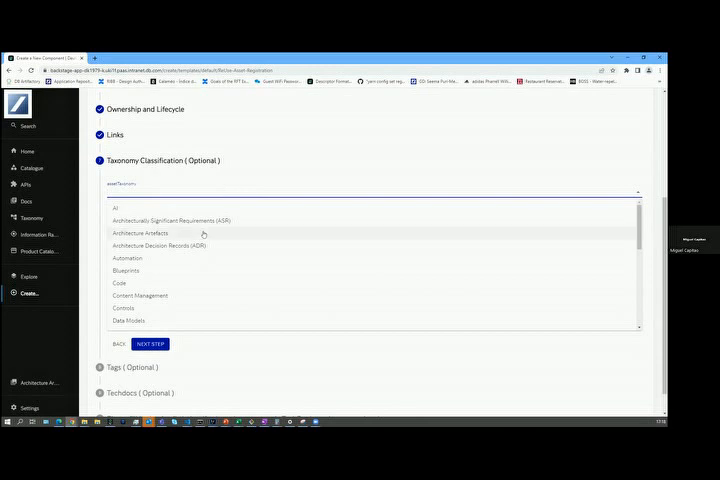
scroll(down, 3)
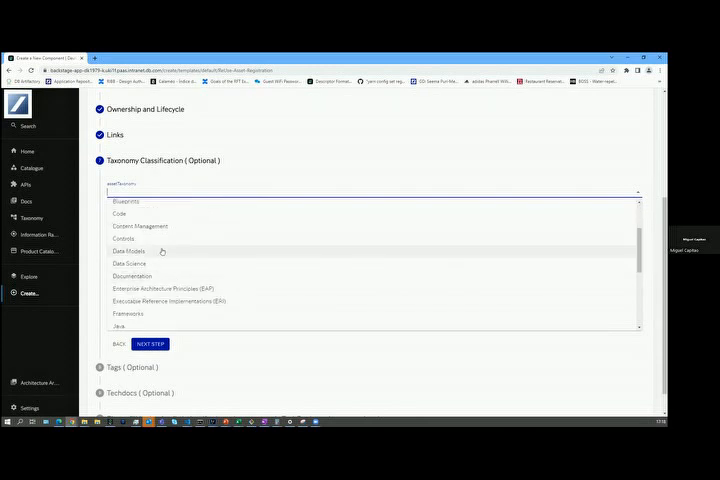
scroll(down, 3)
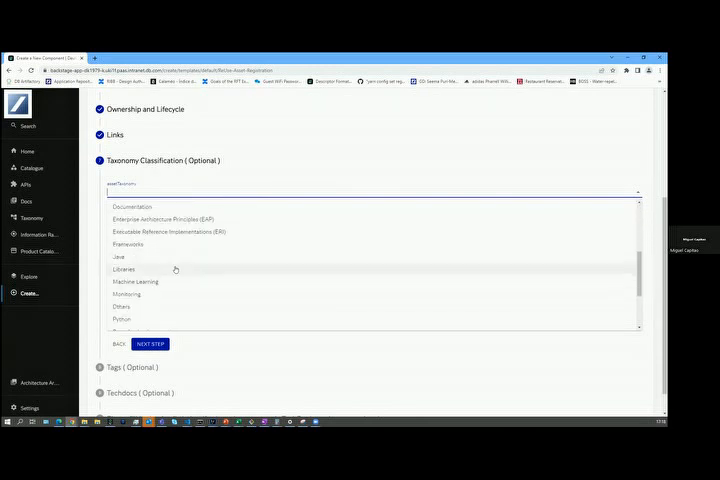
click(124, 268)
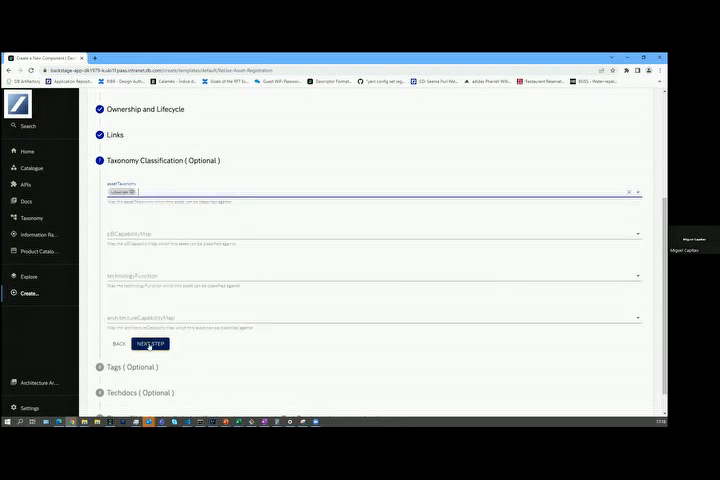
click(152, 344)
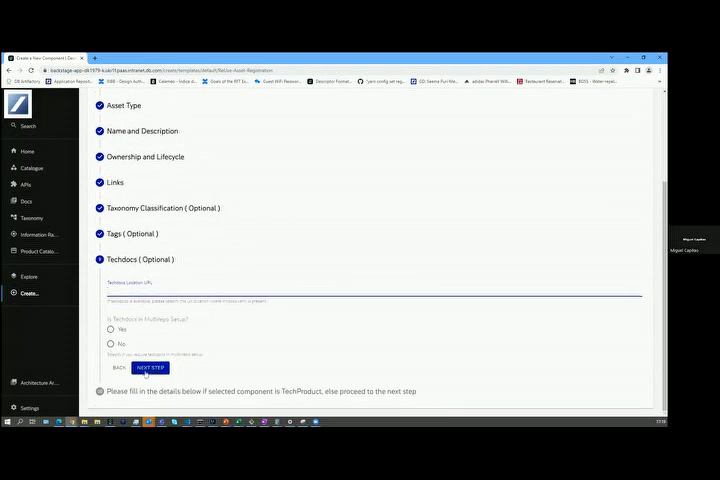
Skip TechDocs, review the registration summary and submit it with Create
click(150, 368)
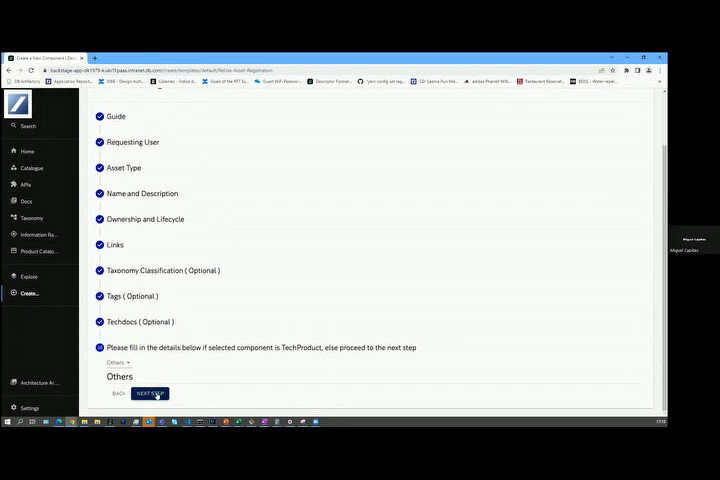
click(150, 392)
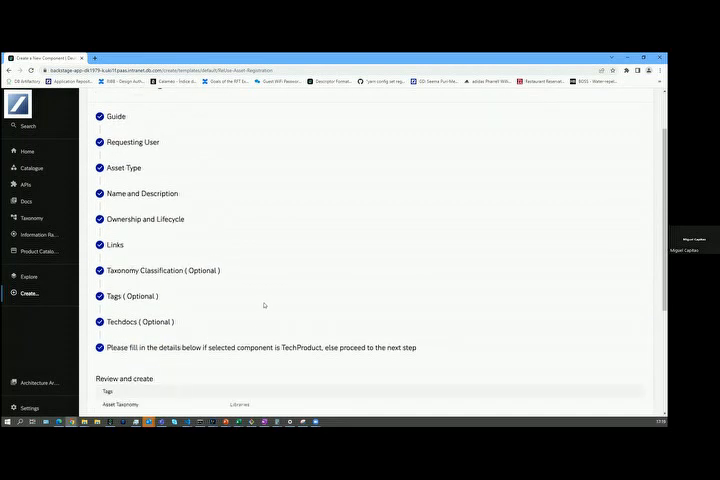
scroll(down, 3)
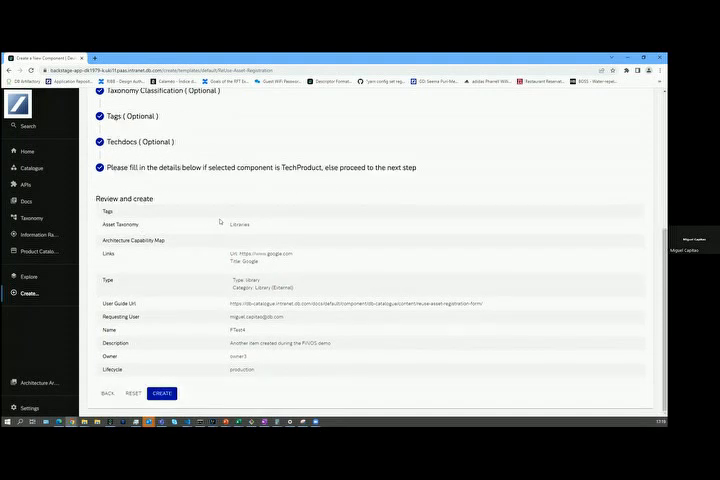
mouse_move(206, 246)
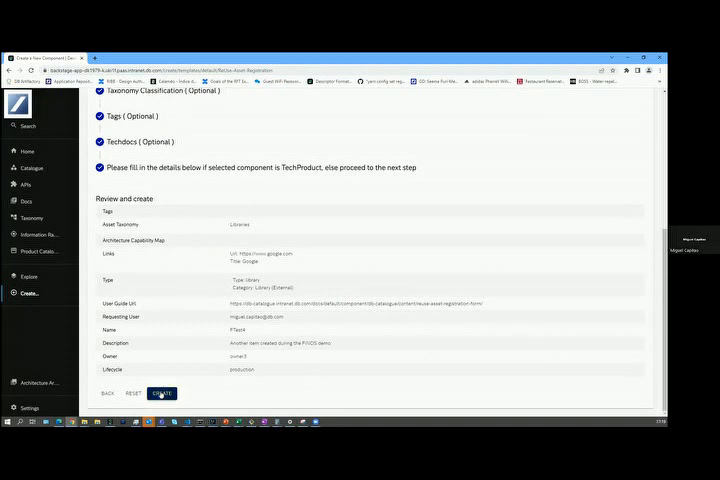
click(160, 392)
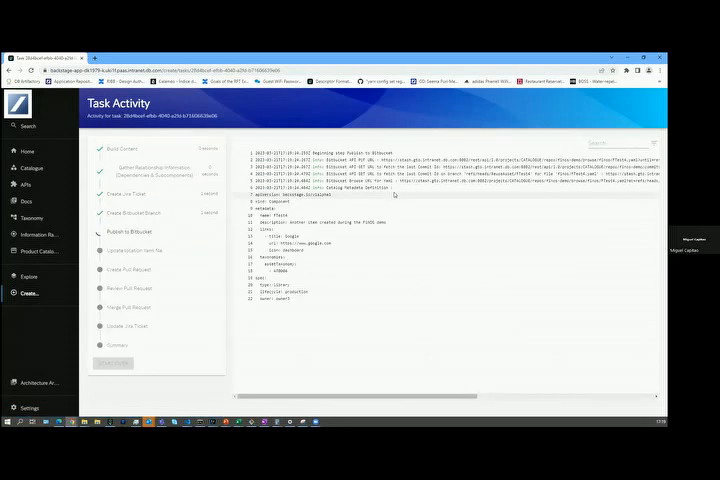
Inspect the task step logs and get link options for the registration pull request
click(128, 268)
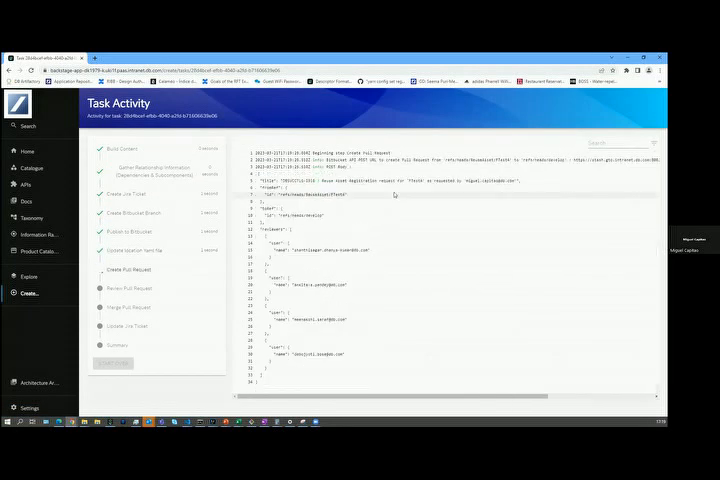
click(130, 288)
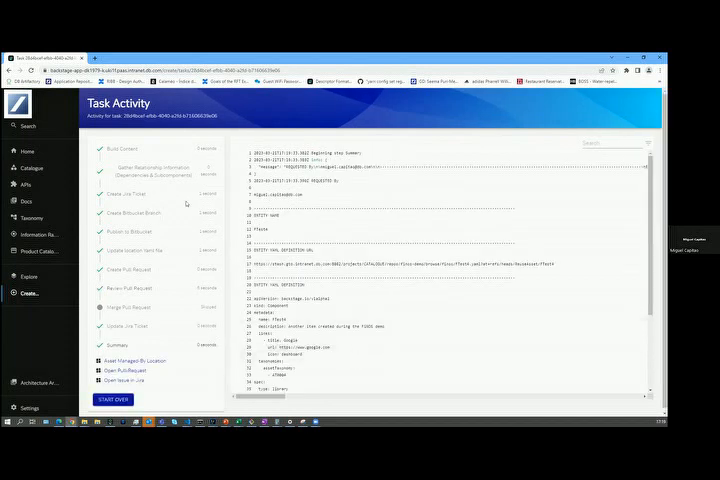
mouse_move(176, 152)
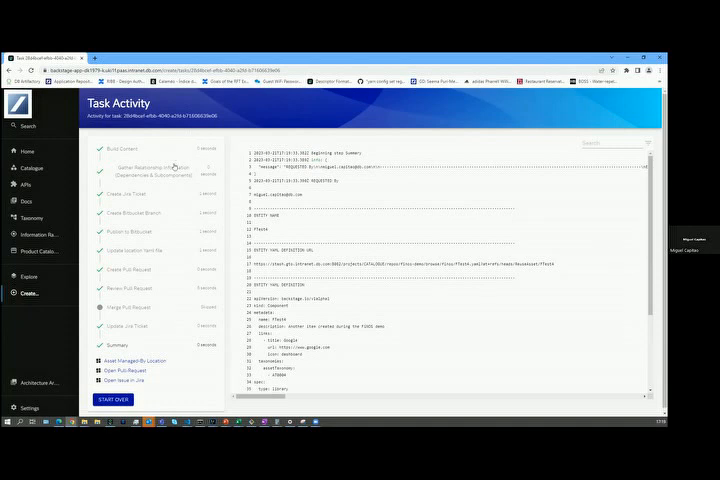
mouse_move(170, 216)
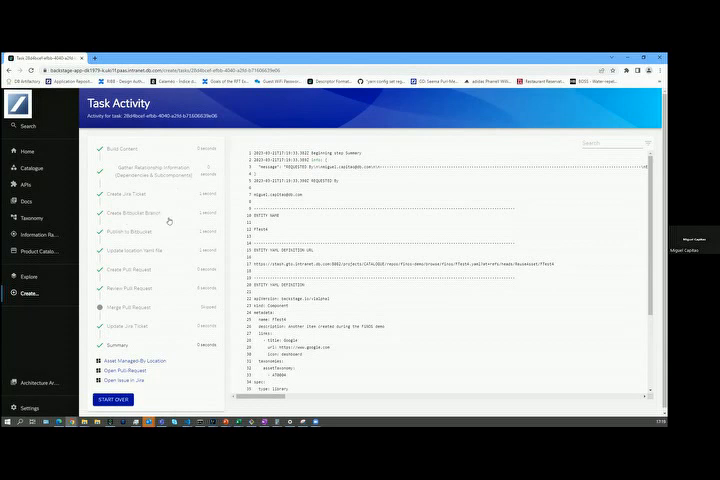
mouse_move(176, 244)
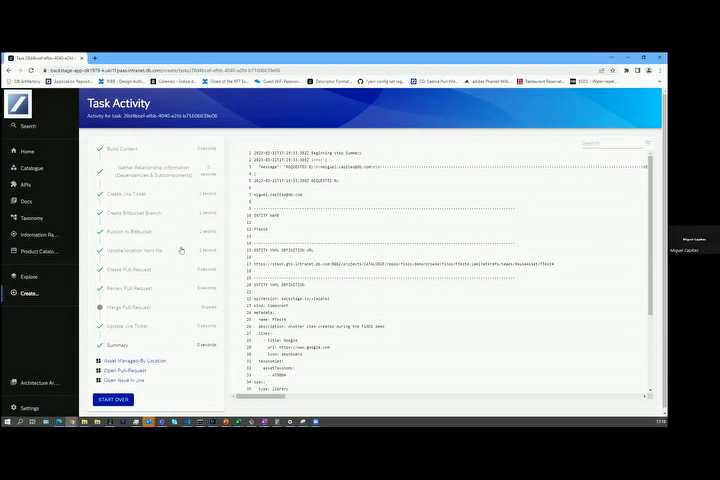
mouse_move(148, 272)
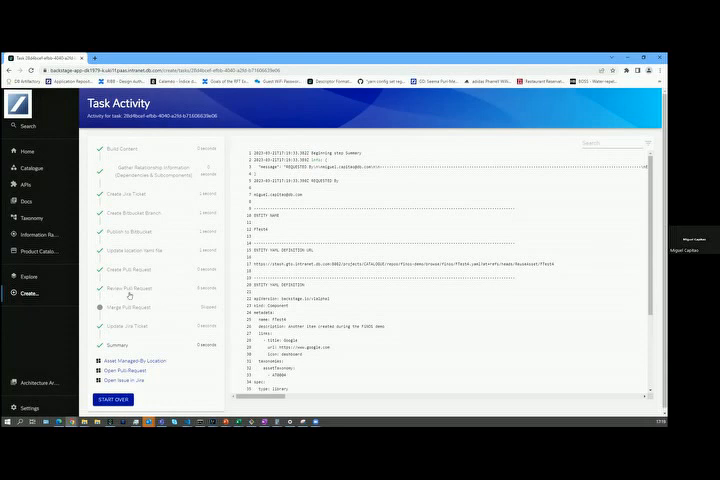
mouse_move(216, 384)
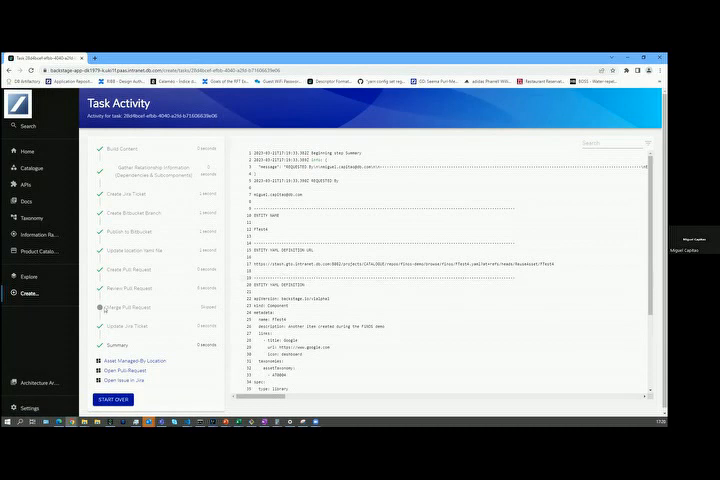
right_click(124, 308)
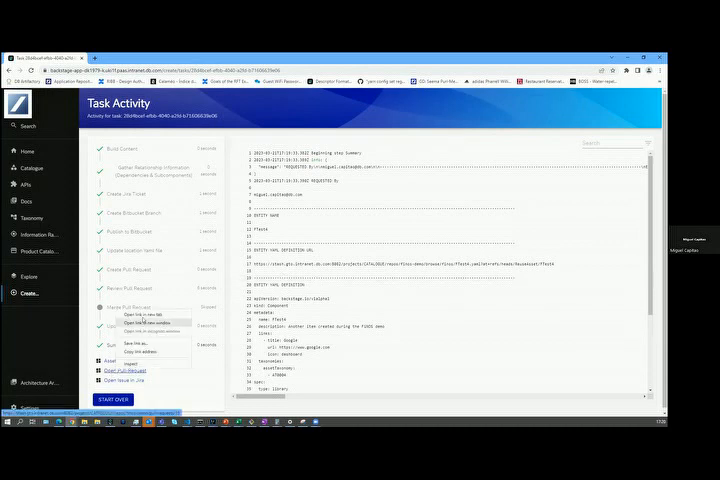
Follow the pull request link in a new tab and sign in to Bitbucket
click(142, 314)
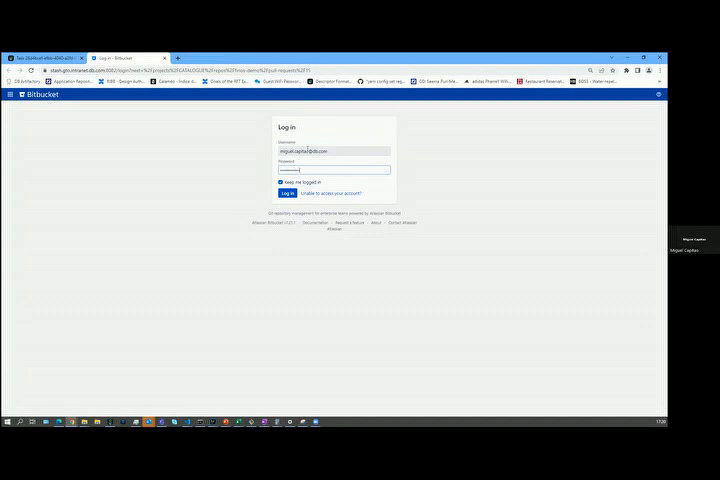
click(290, 192)
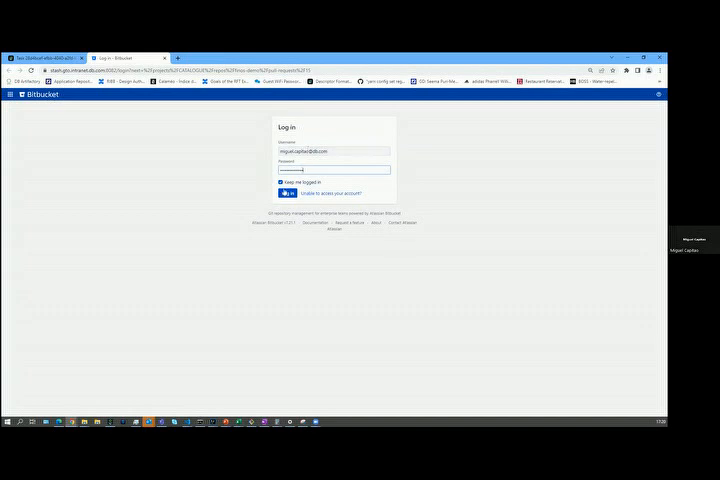
click(290, 192)
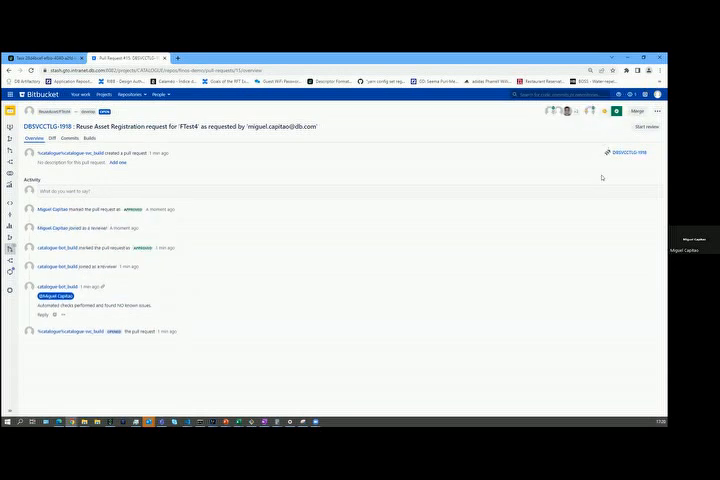
Merge the FTest4 registration pull request and confirm the merge
click(636, 112)
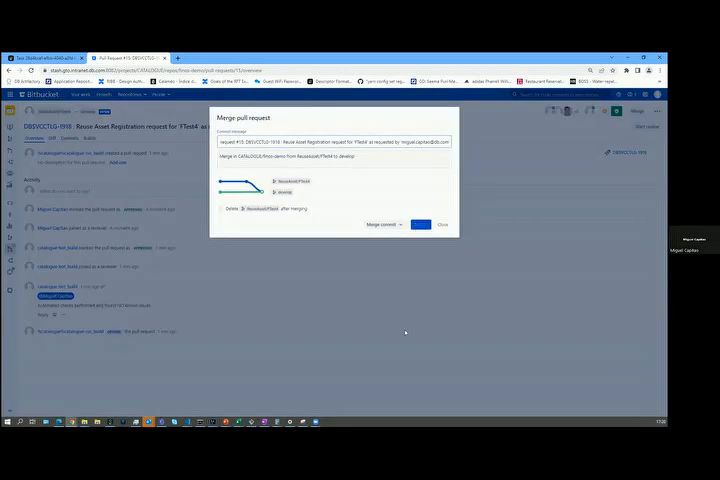
click(422, 224)
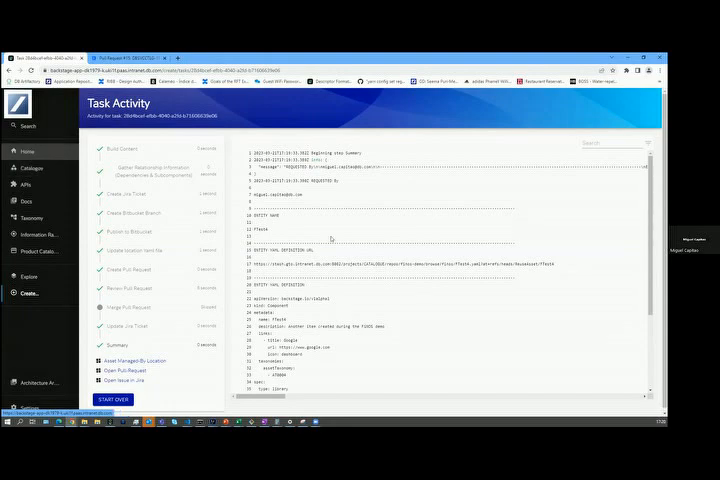
Go to the Deutsche Bank Catalogue from the portal sidebar
click(32, 168)
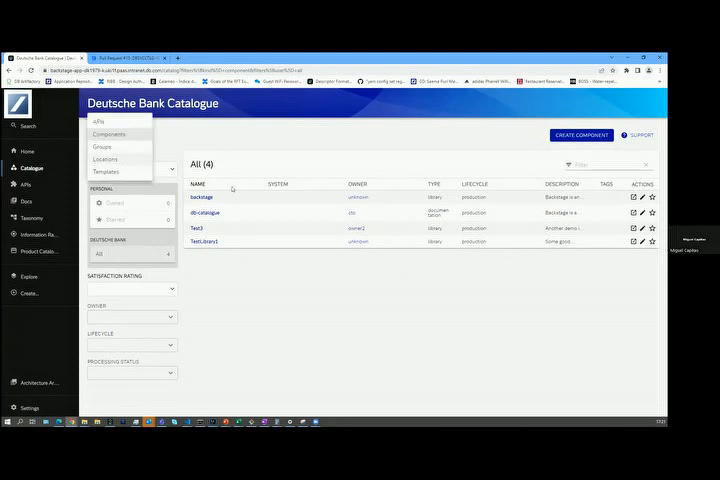
Check a generated location under Locations, then open the FTest4 component from the Components list
click(106, 160)
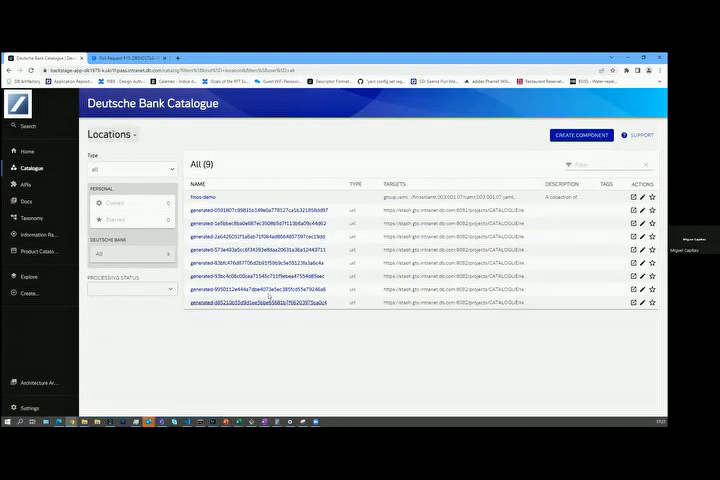
click(262, 300)
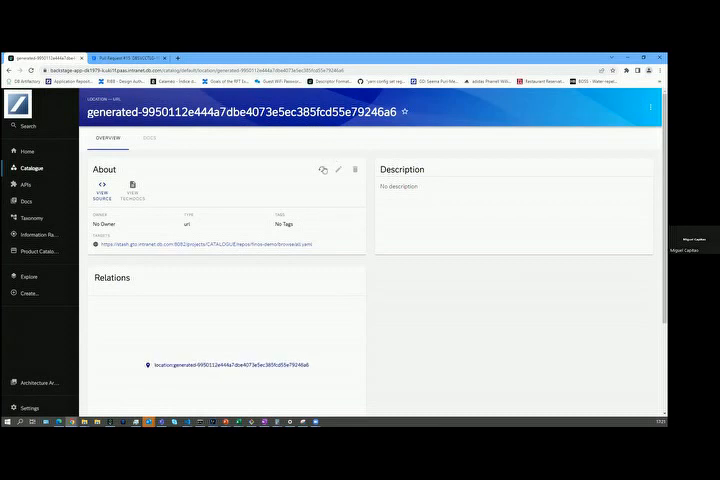
click(322, 168)
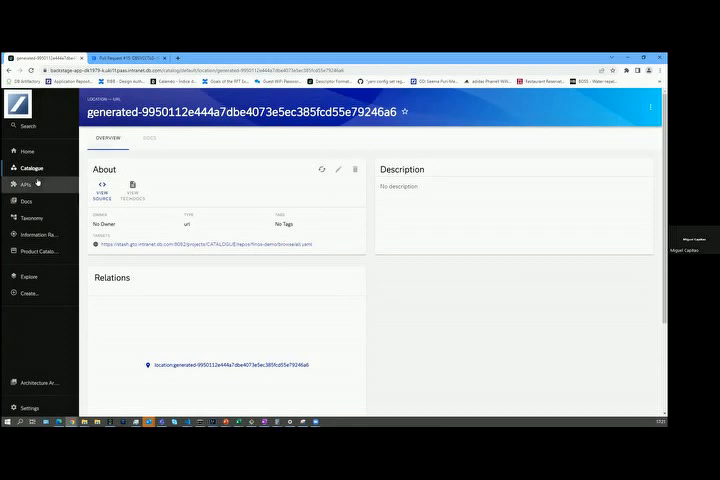
click(32, 168)
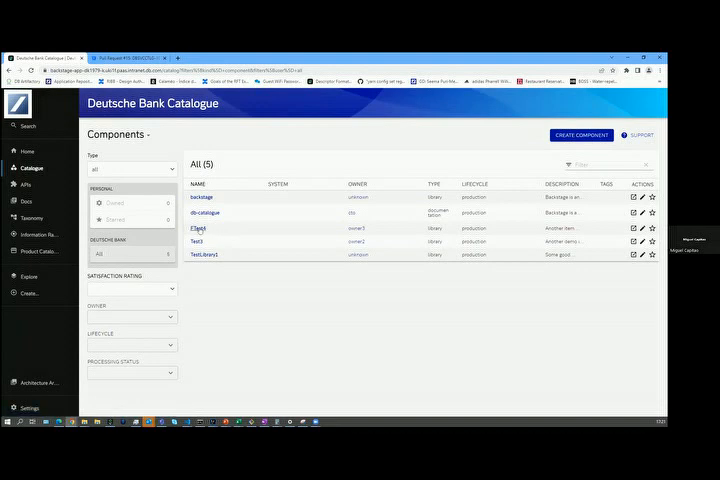
click(198, 228)
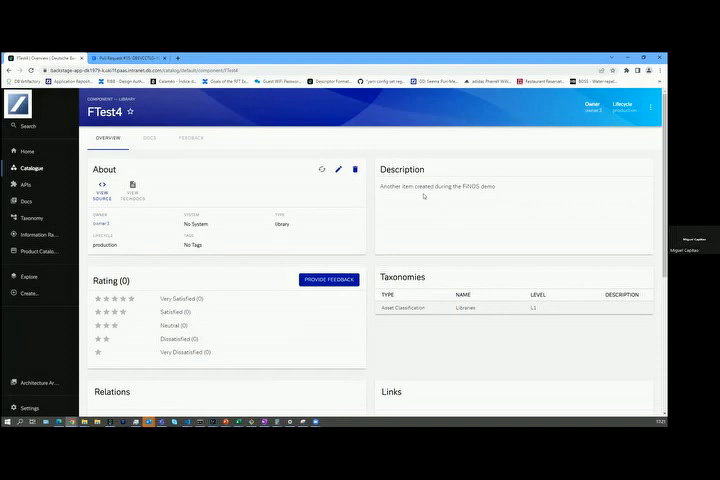
scroll(down, 3)
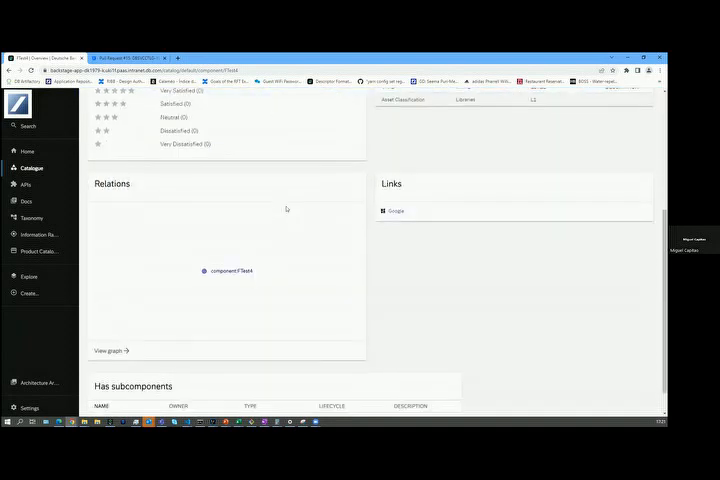
scroll(up, 3)
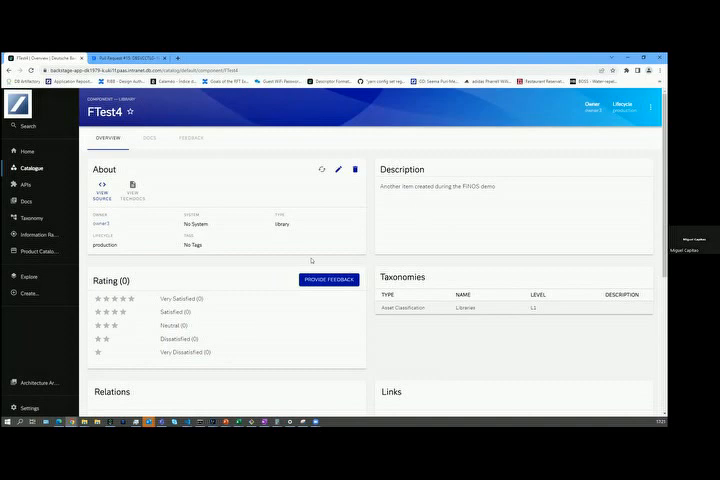
mouse_move(344, 204)
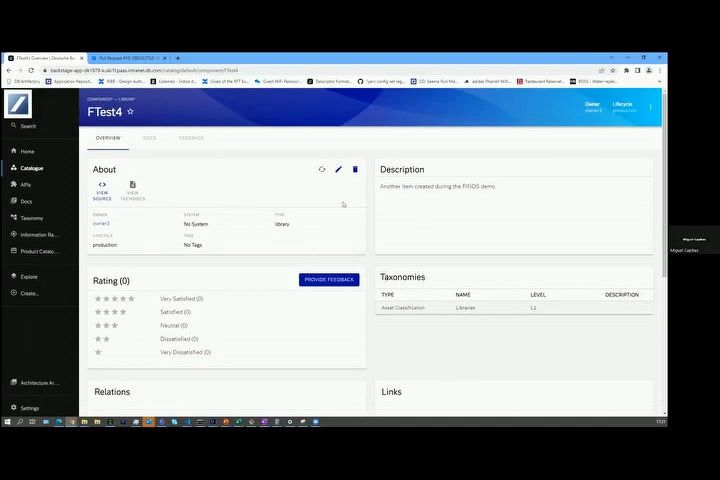
mouse_move(424, 324)
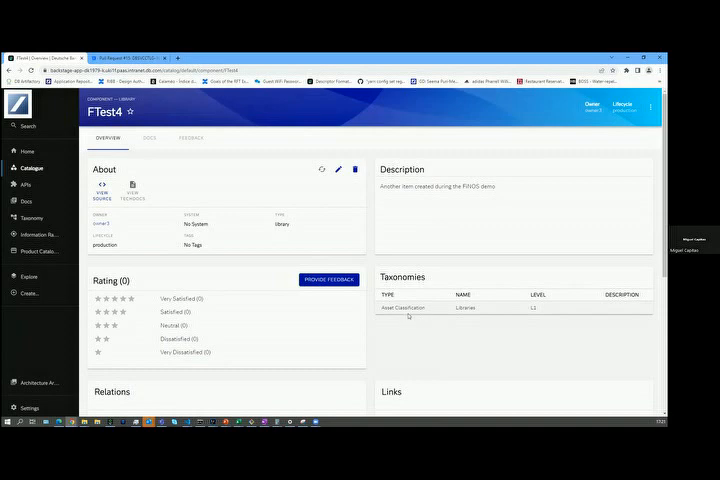
mouse_move(348, 194)
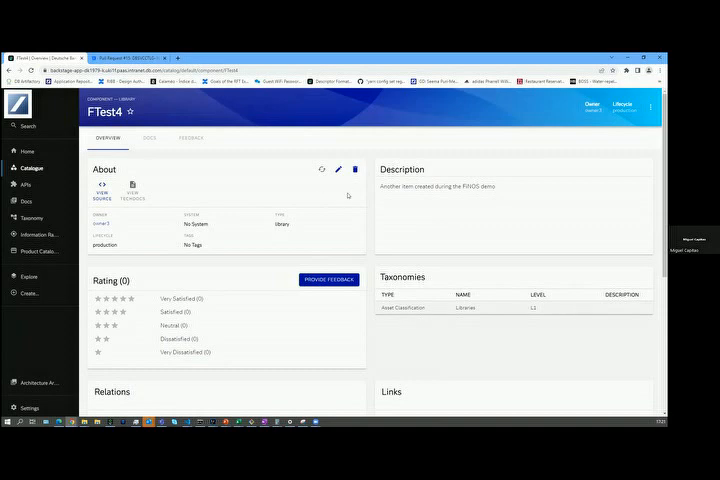
scroll(down, 3)
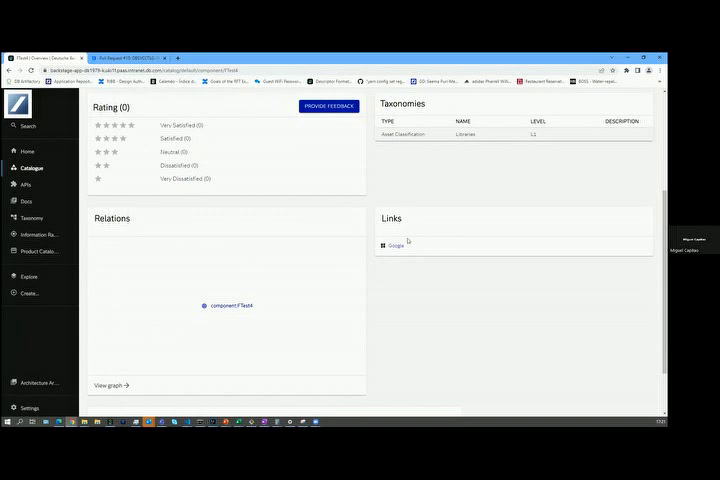
scroll(down, 3)
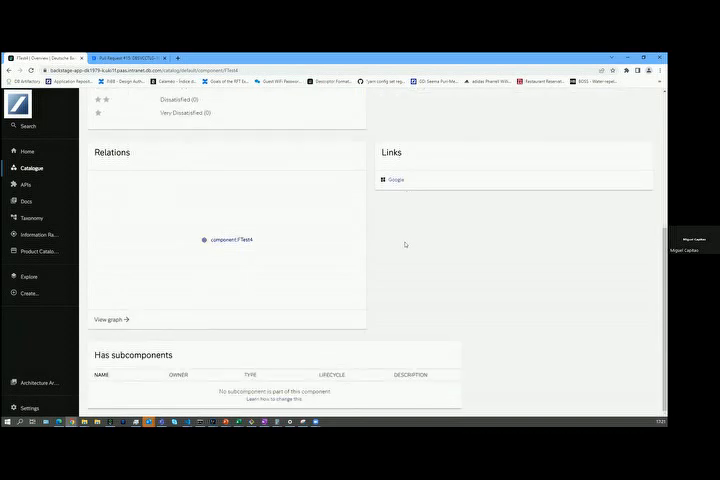
mouse_move(338, 224)
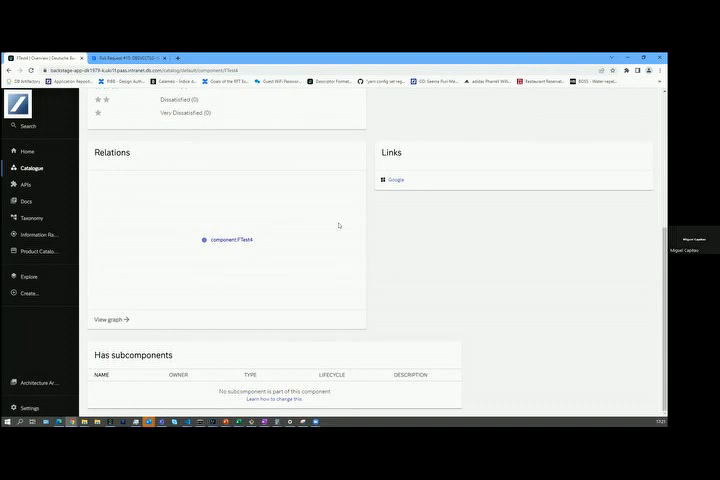
mouse_move(336, 222)
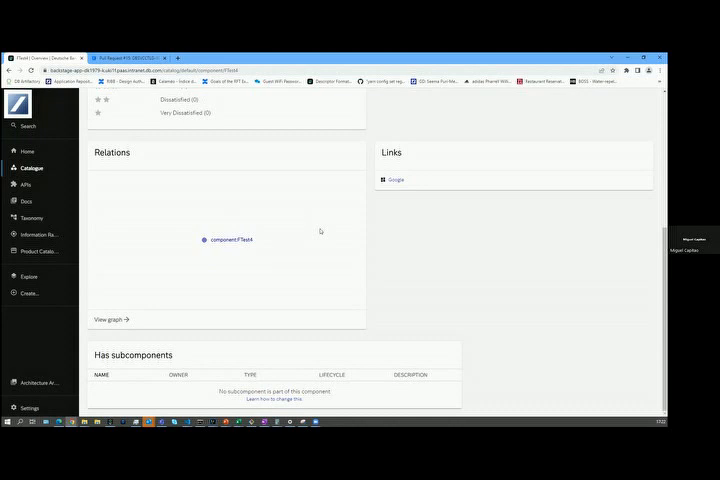
scroll(up, 3)
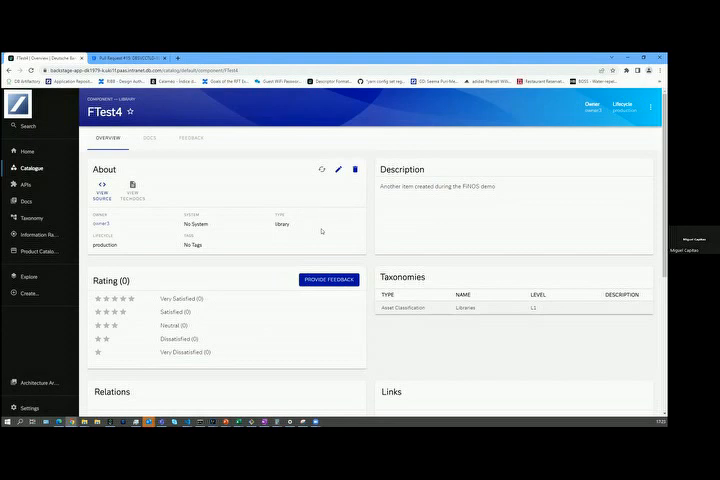
mouse_move(260, 212)
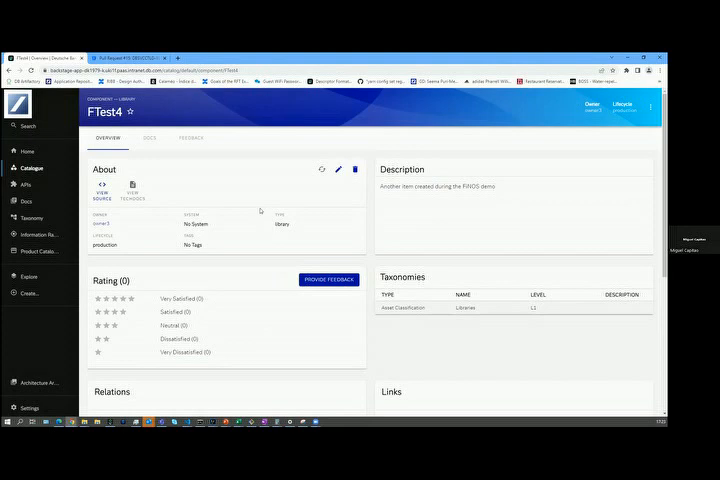
mouse_move(256, 212)
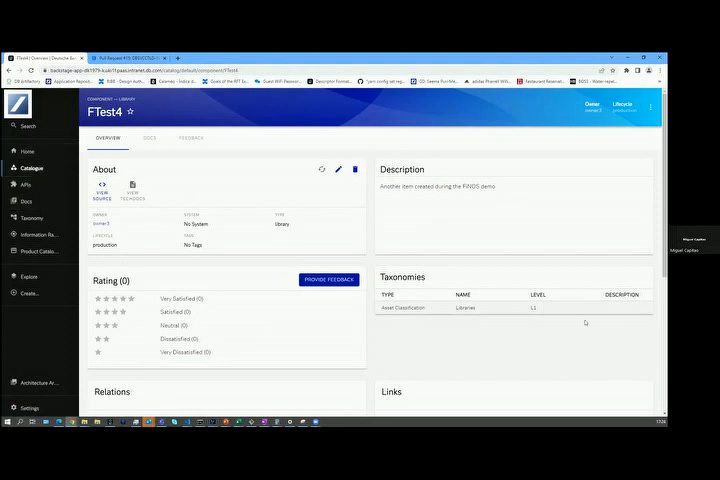
Start a new Re-Use Asset Registration and reach its Guide step
click(28, 152)
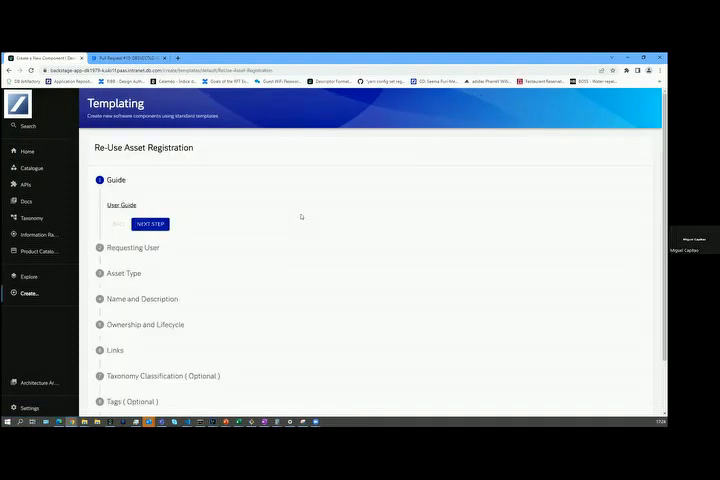
scroll(down, 3)
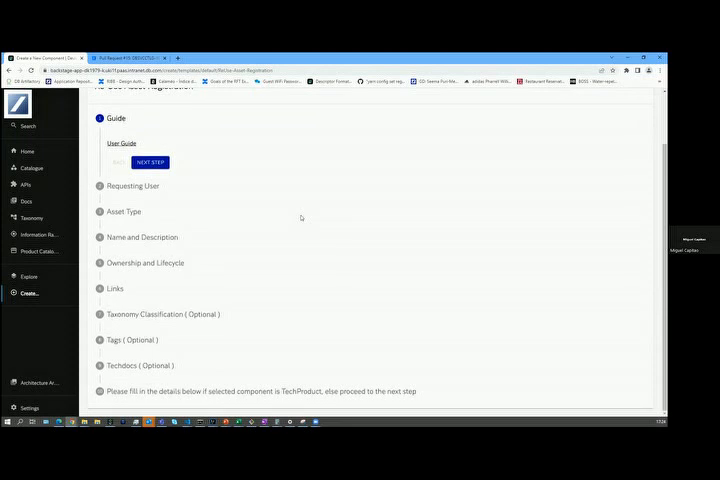
mouse_move(224, 228)
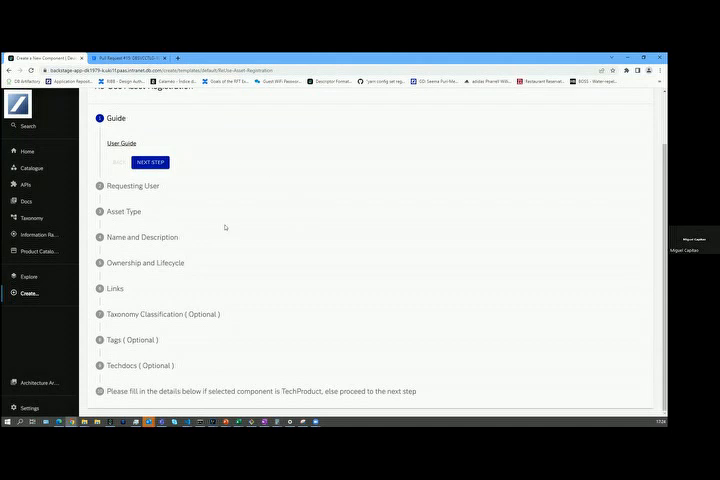
mouse_move(236, 254)
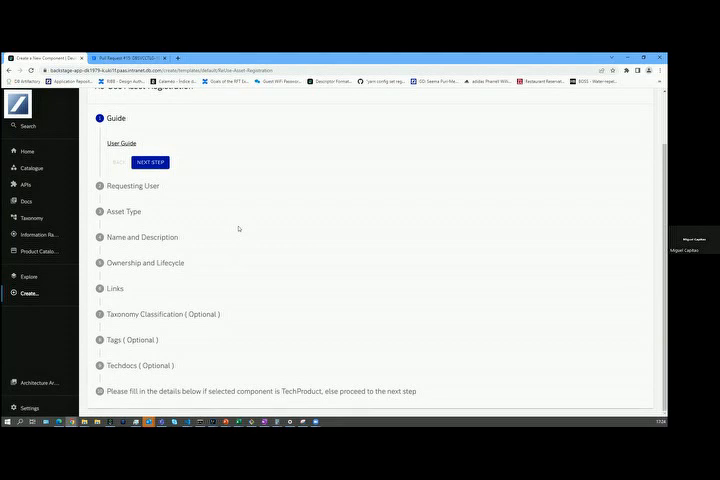
mouse_move(186, 178)
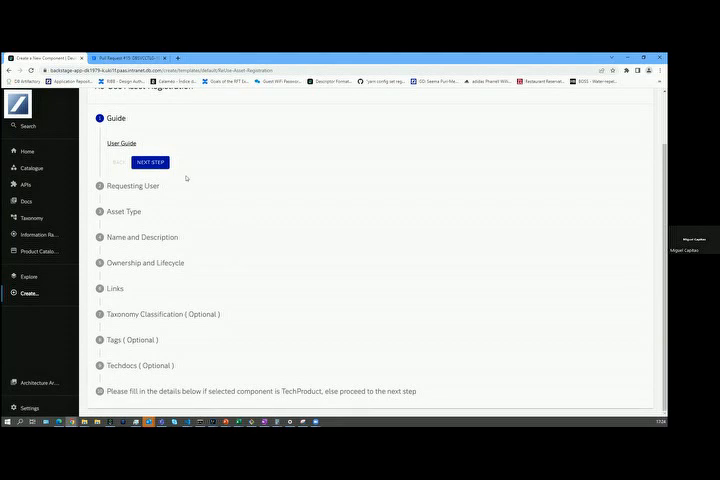
Advance past Requesting User and set the asset type to Component, Library (Binary)
click(150, 160)
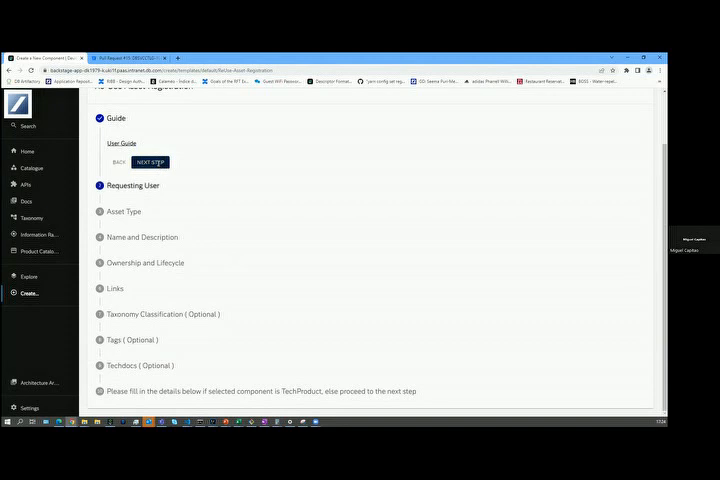
click(150, 162)
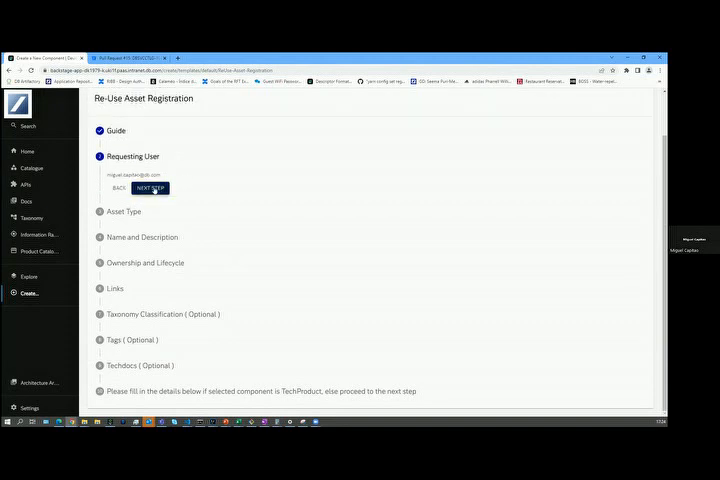
click(152, 188)
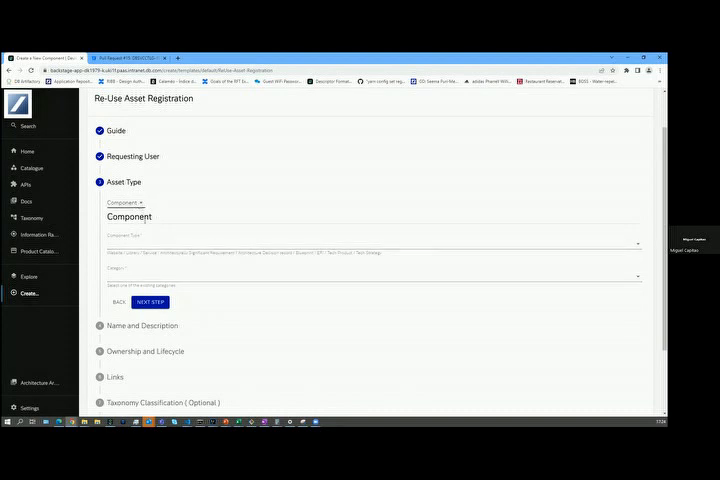
click(126, 202)
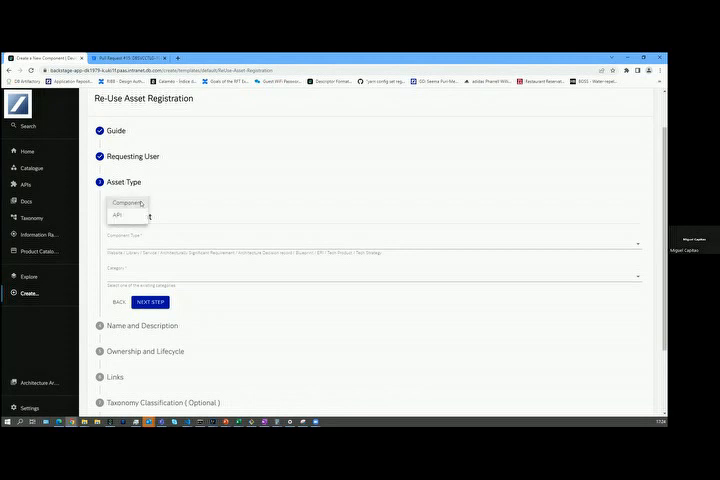
click(128, 202)
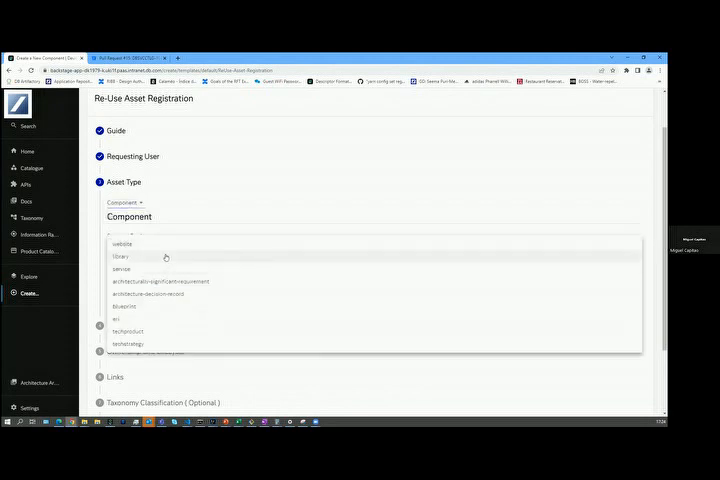
click(120, 256)
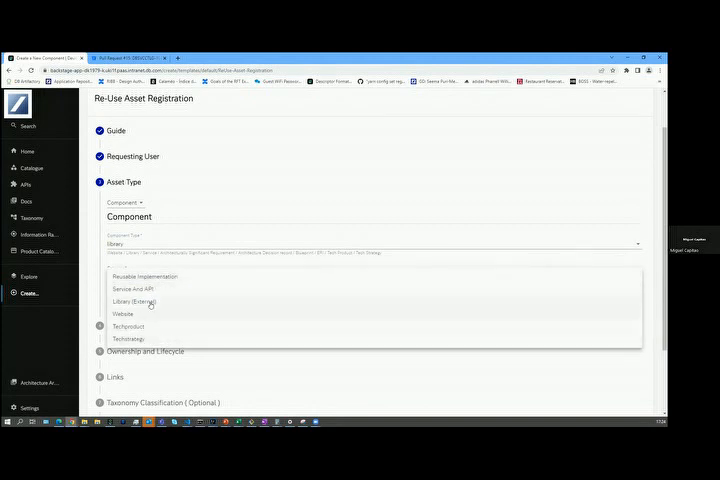
click(132, 300)
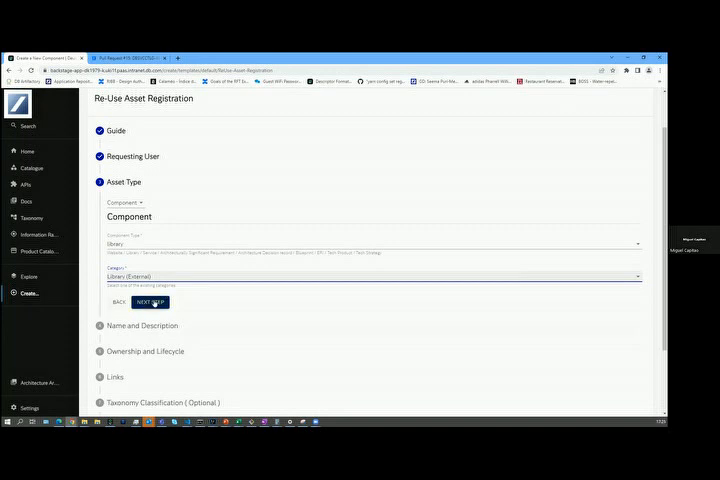
Move to Name and Description and enter Description1
click(150, 302)
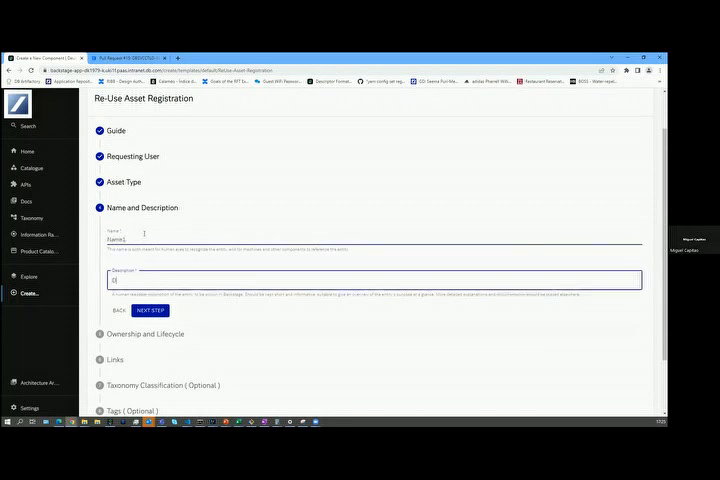
text(Description1)
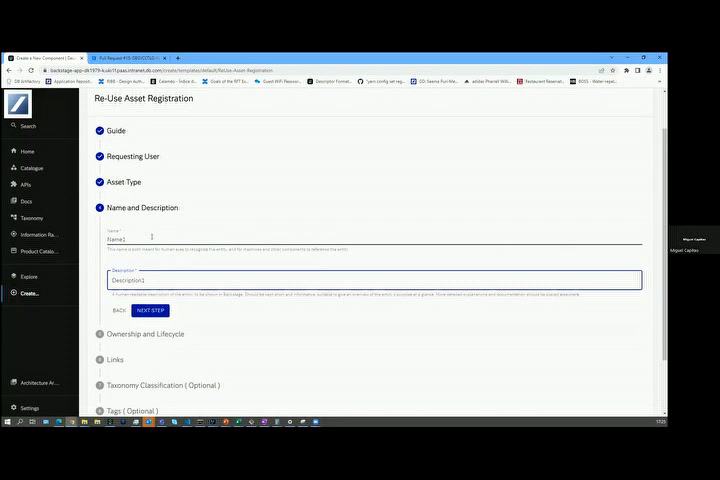
Assign an owner and experimental lifecycle, then continue to the Links step
click(150, 310)
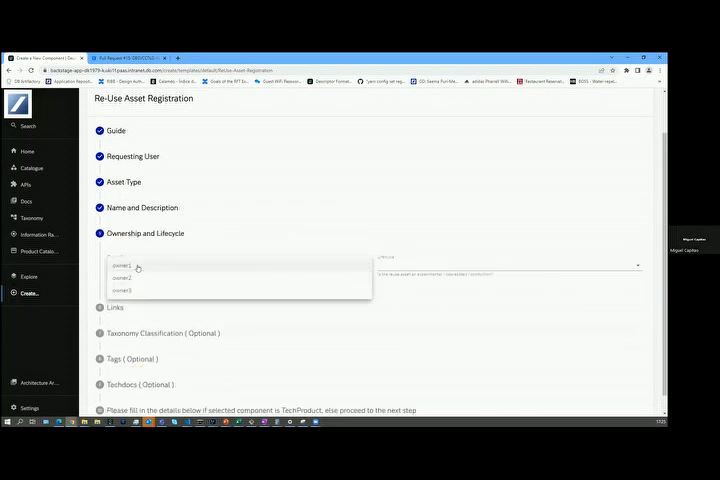
click(122, 266)
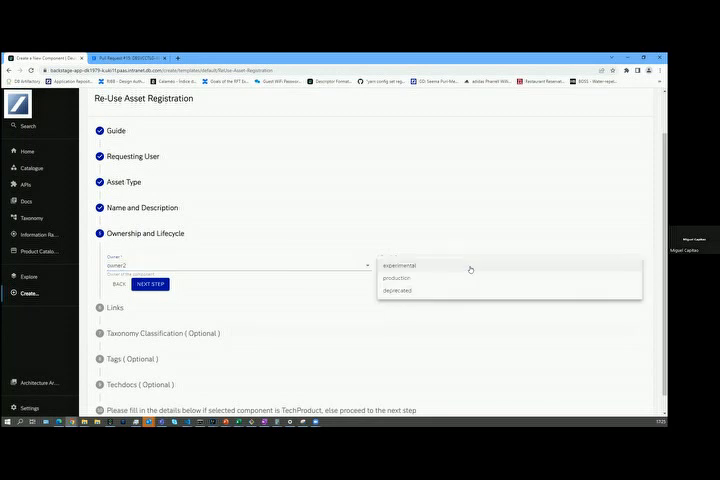
click(398, 264)
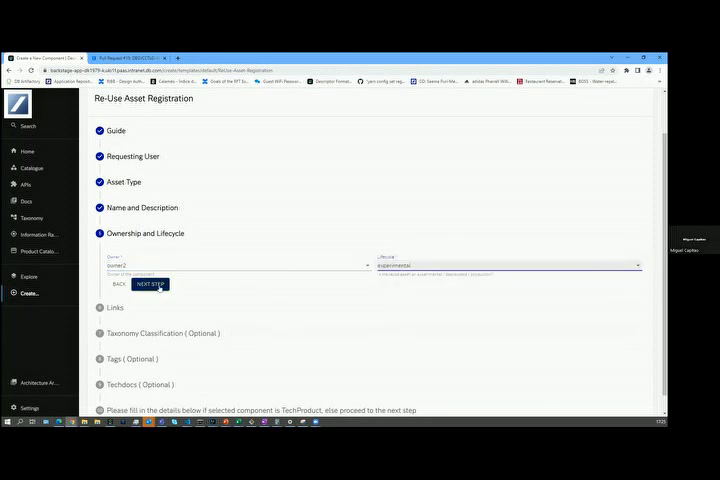
click(152, 284)
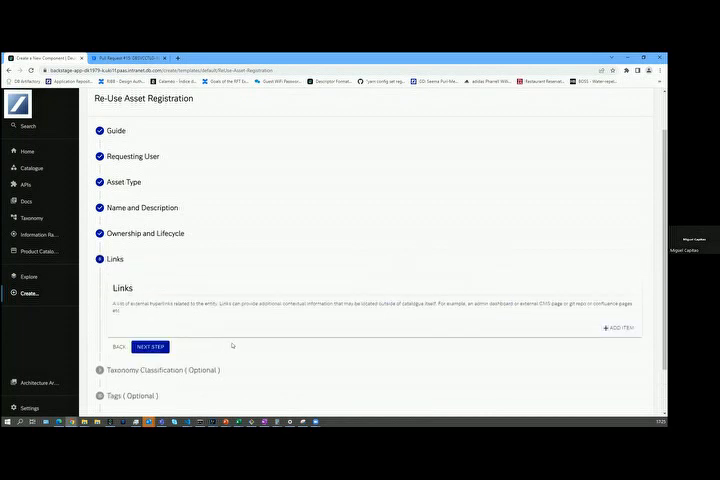
mouse_move(422, 320)
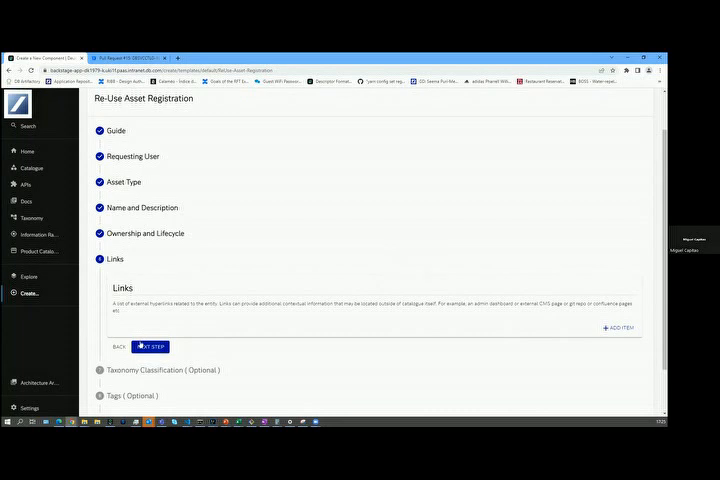
Add a Bing link entry with its URL and move on to Taxonomy Classification
click(618, 328)
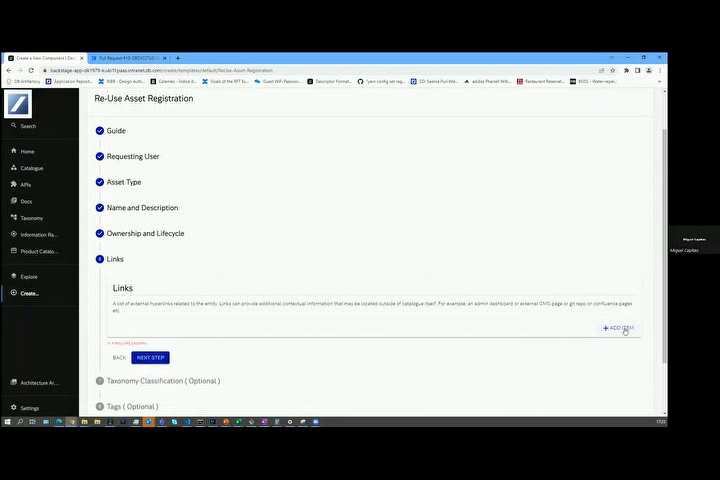
click(618, 328)
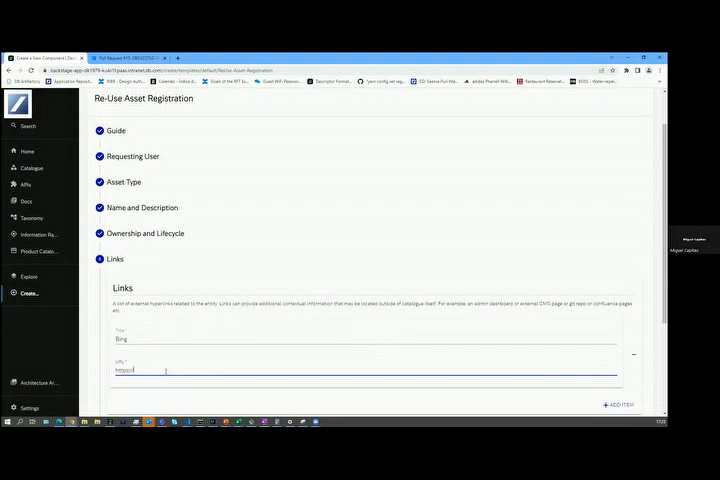
text(https://www.bing.)
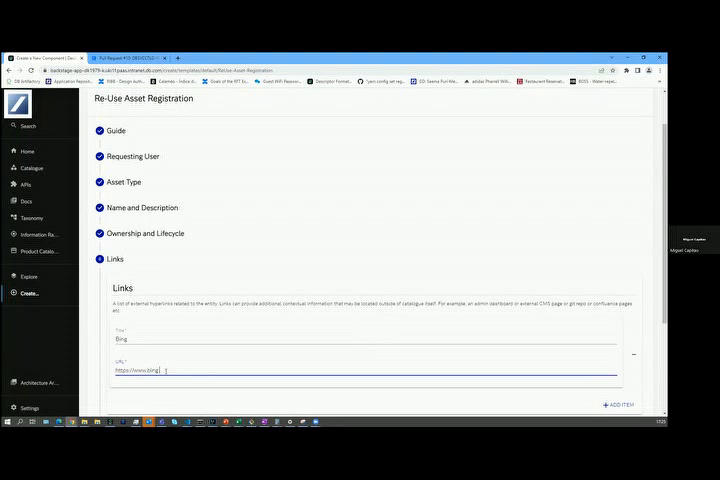
scroll(down, 3)
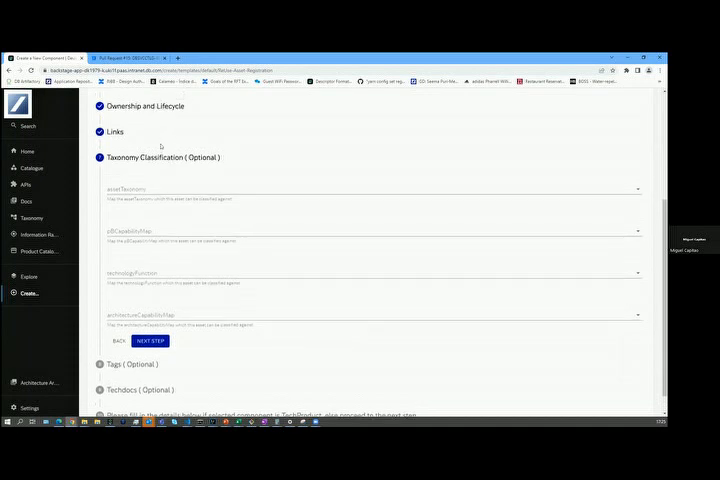
scroll(up, 3)
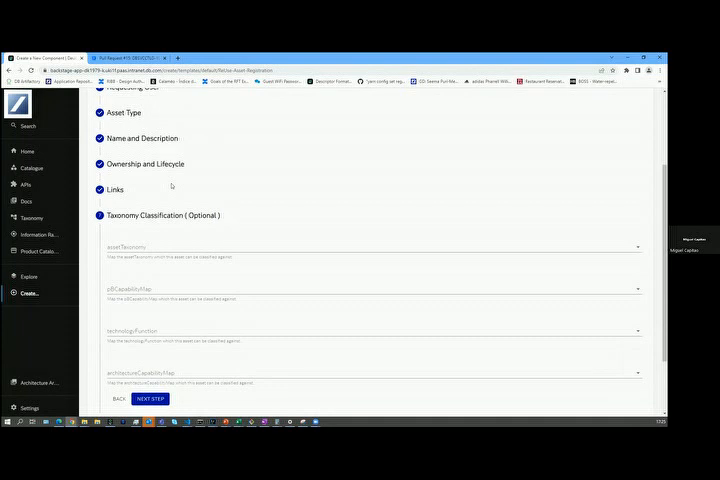
mouse_move(172, 232)
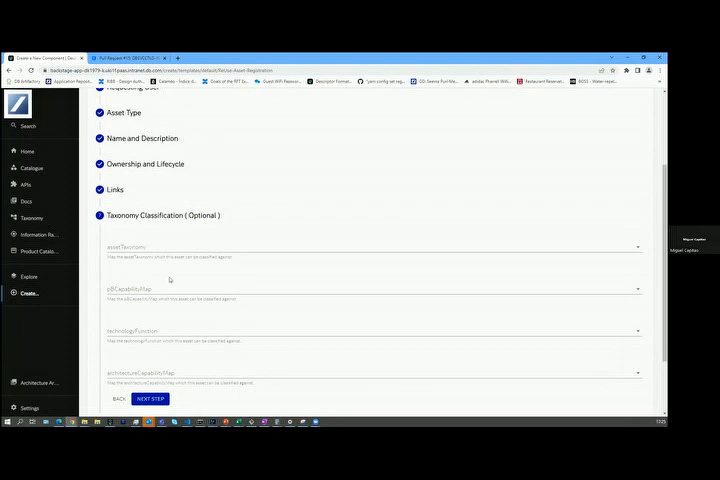
scroll(down, 3)
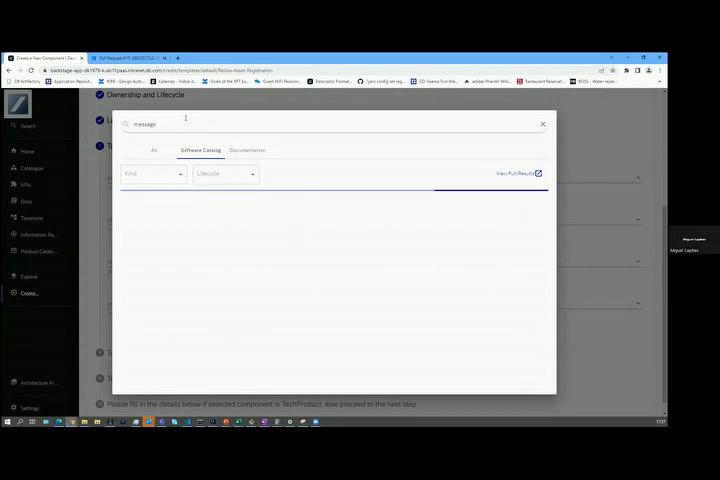
Search the taxonomy for 'message' and look through the matching entries
text(message)
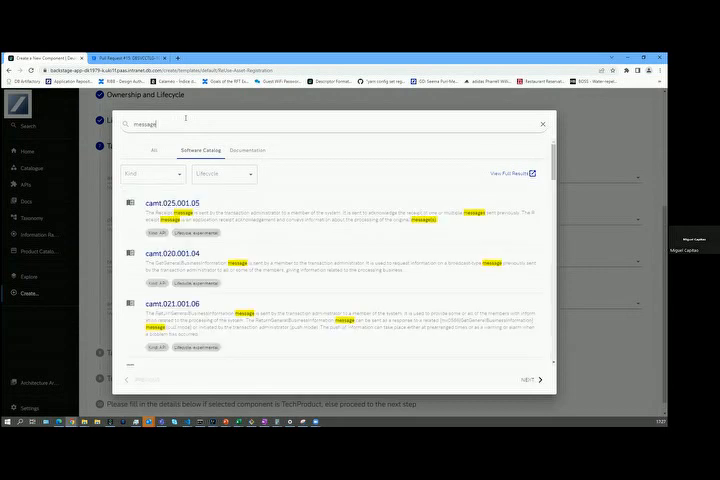
scroll(down, 3)
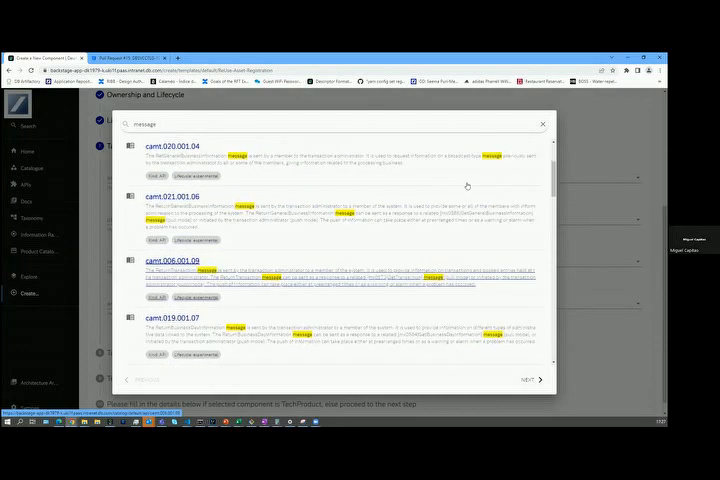
scroll(up, 3)
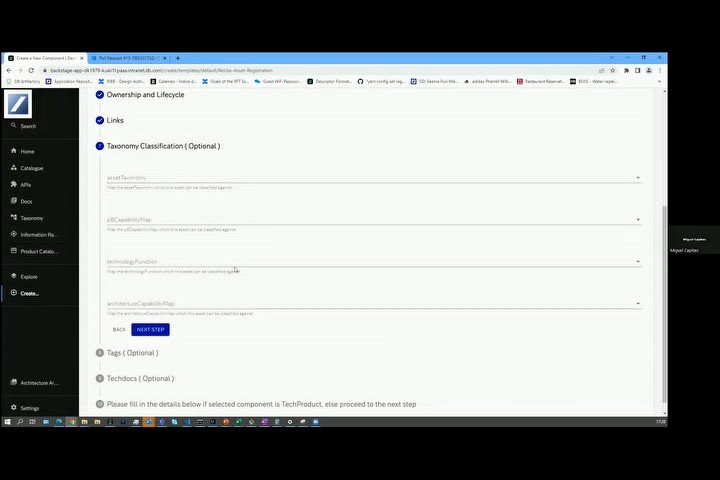
mouse_move(282, 276)
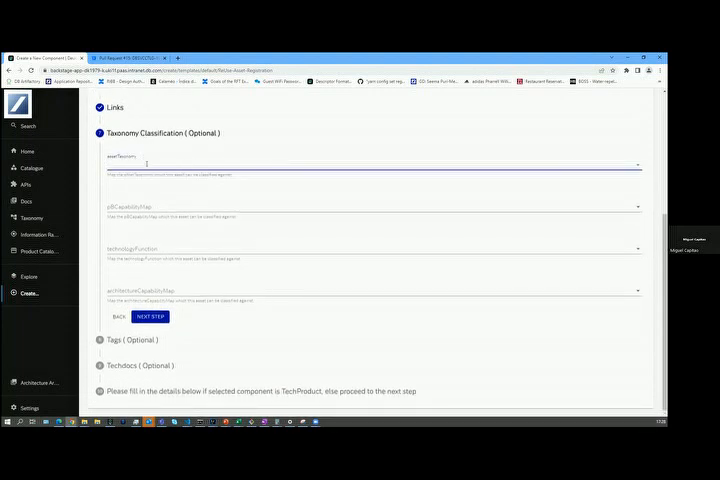
Choose a taxonomy classification, review the details and submit the registration with Create
click(370, 164)
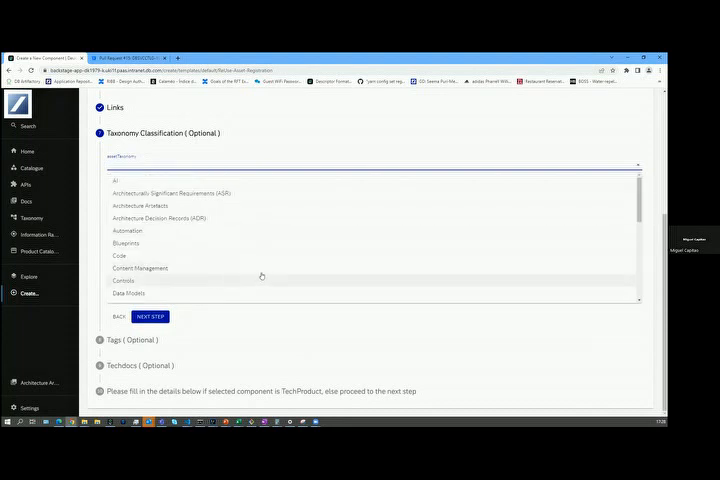
click(114, 180)
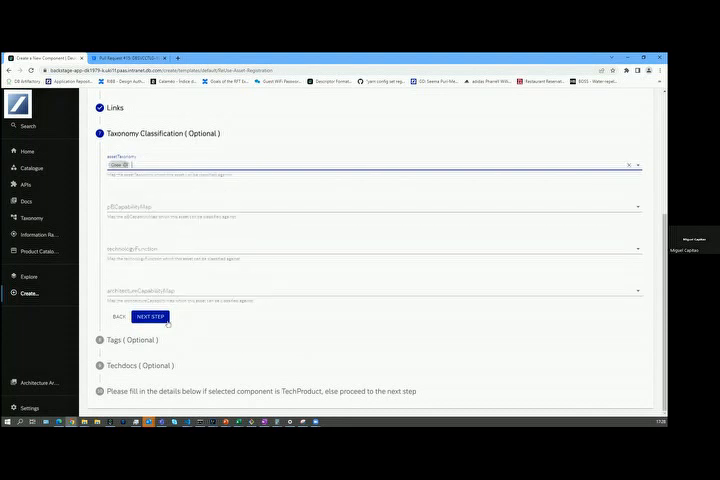
click(150, 316)
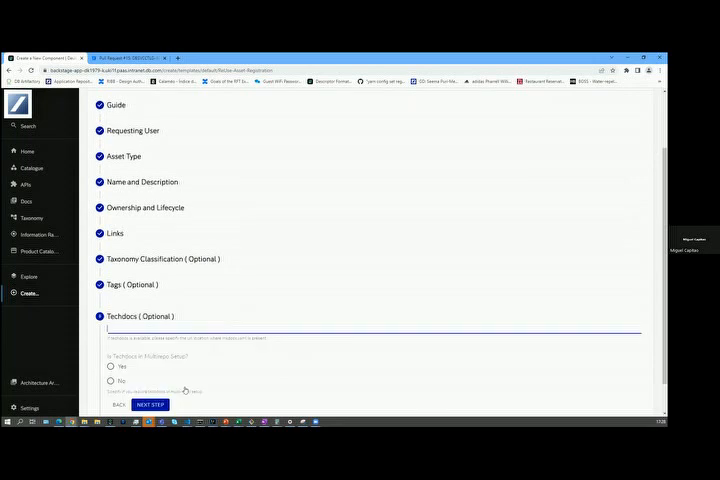
scroll(down, 3)
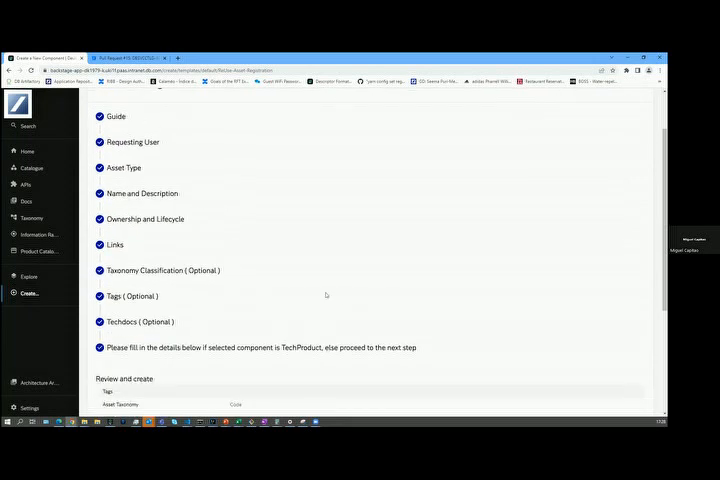
scroll(down, 3)
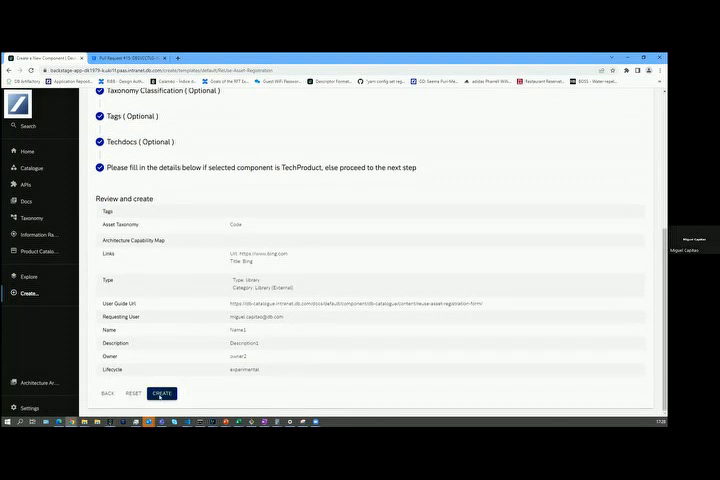
click(160, 392)
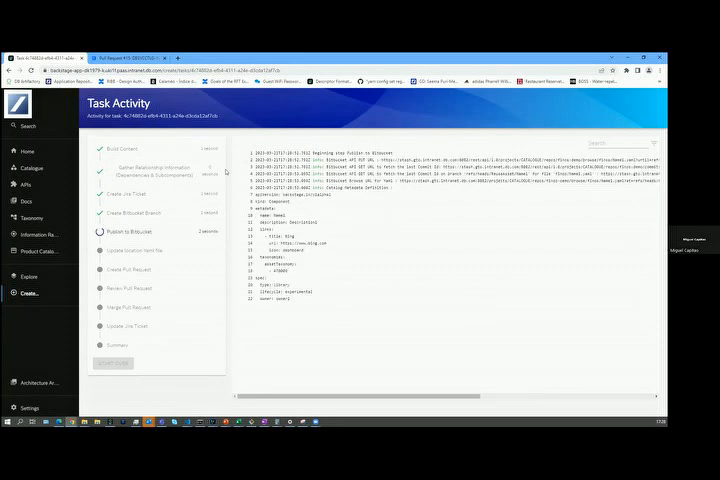
Follow the registration task's link to its Name1 pull request in Bitbucket
click(128, 288)
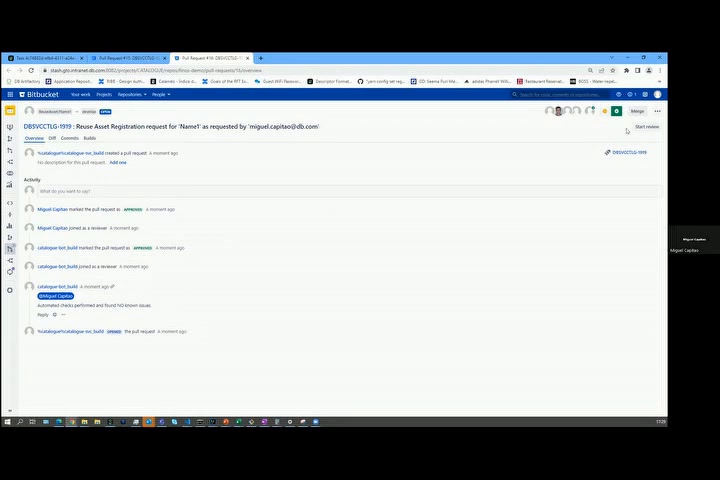
Merge the Name1 registration pull request in Bitbucket
click(636, 112)
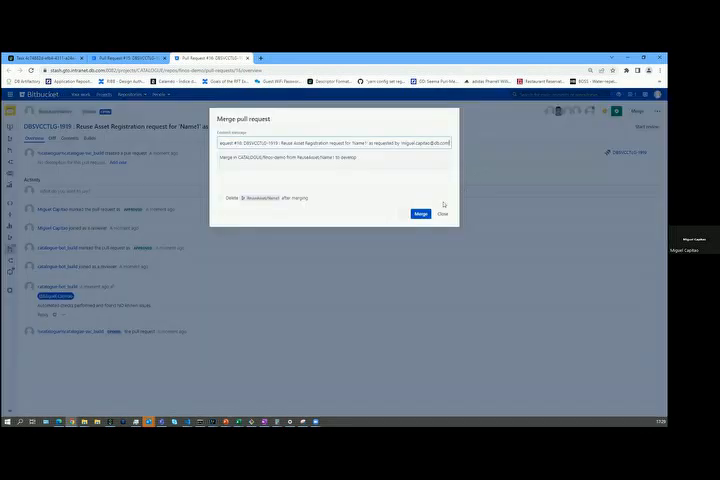
click(420, 212)
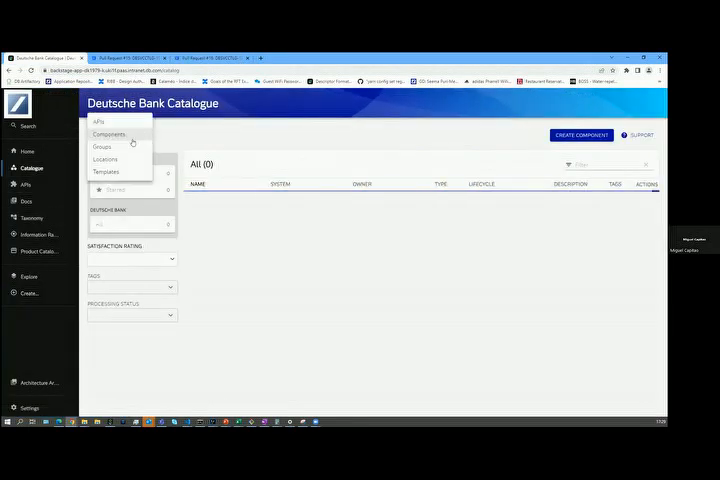
Filter the catalogue to Components, view the generated entity's details, then go to the Taxonomy view
click(104, 160)
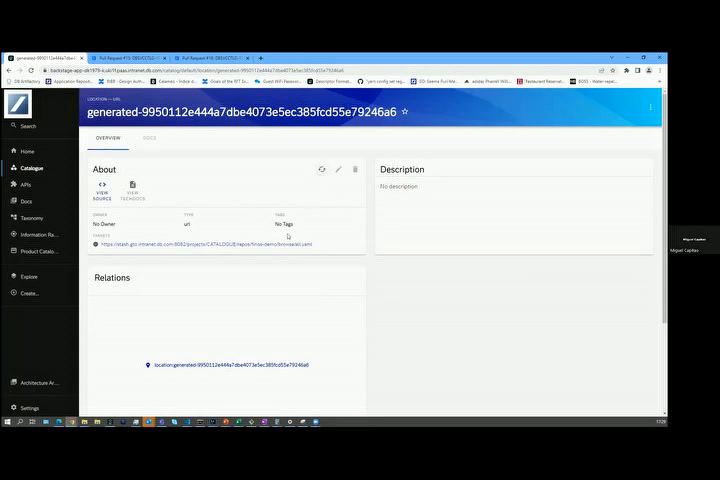
click(320, 168)
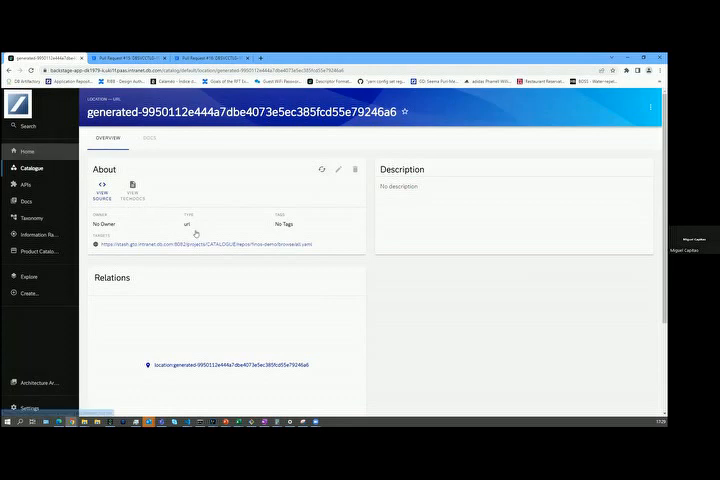
click(32, 218)
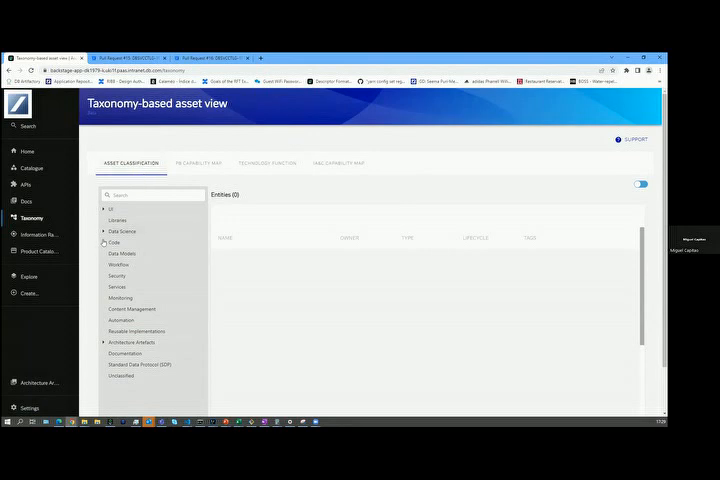
Expand the Code branch, select the Lib node to list its three library entities, then return to the Catalogue
click(112, 242)
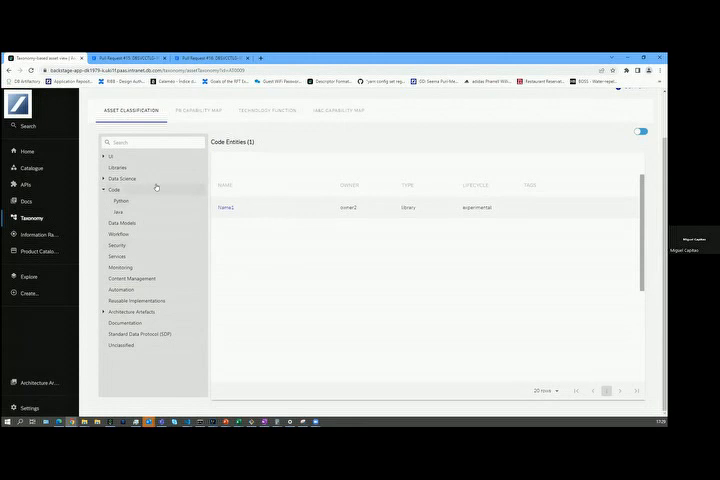
mouse_move(192, 340)
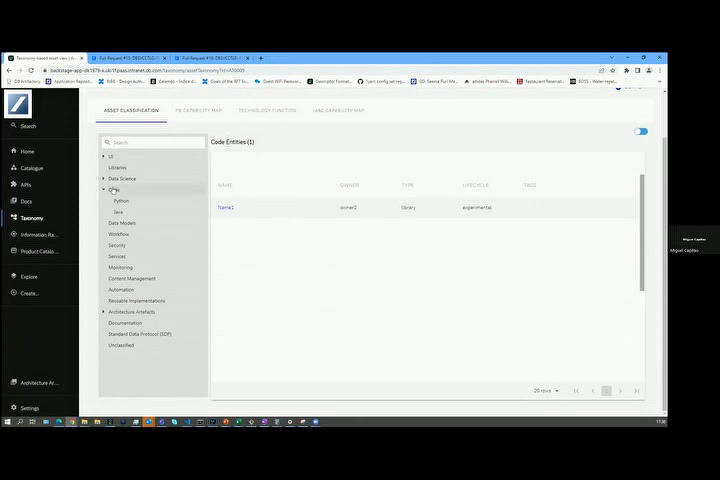
click(226, 208)
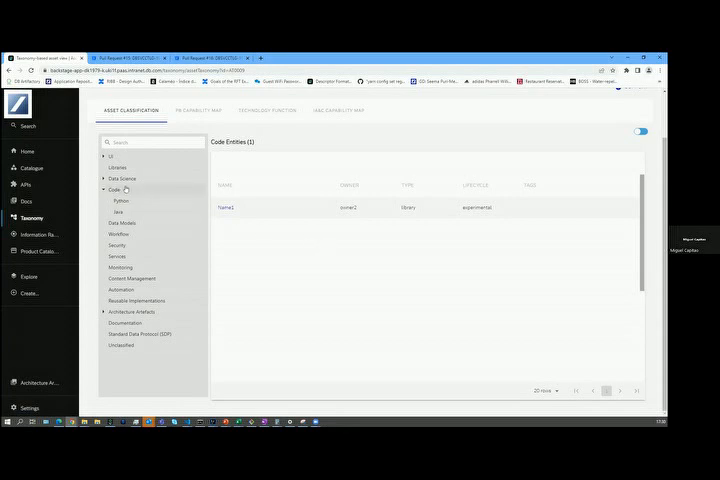
click(116, 166)
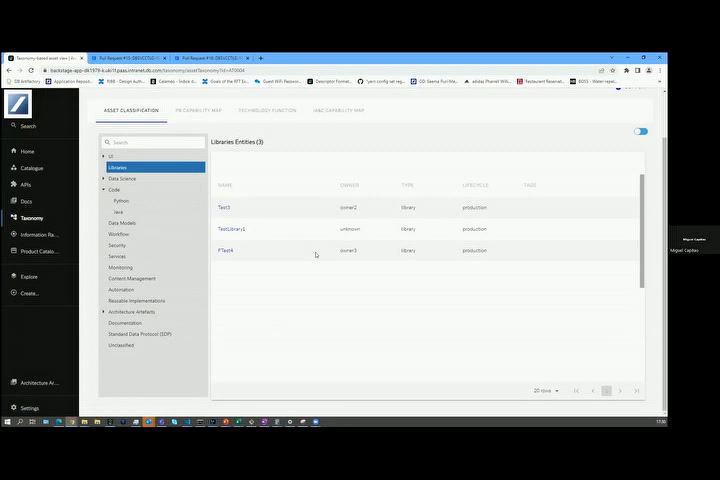
mouse_move(330, 274)
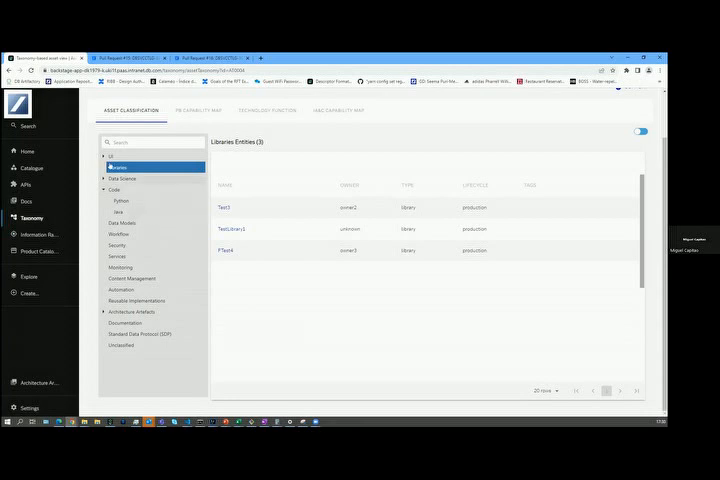
mouse_move(176, 360)
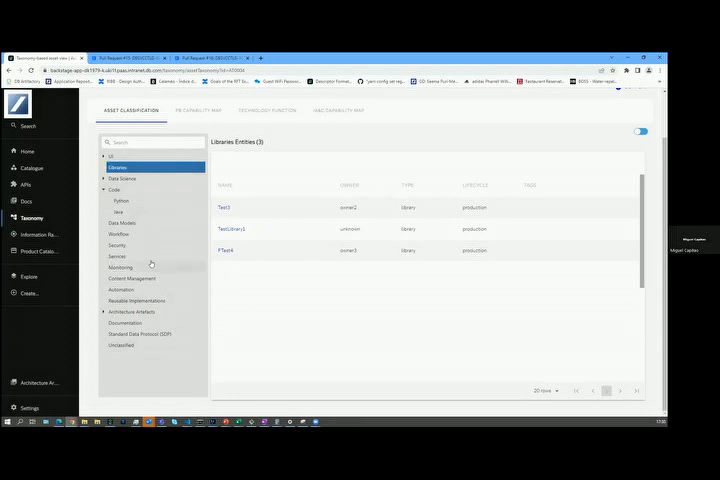
mouse_move(170, 236)
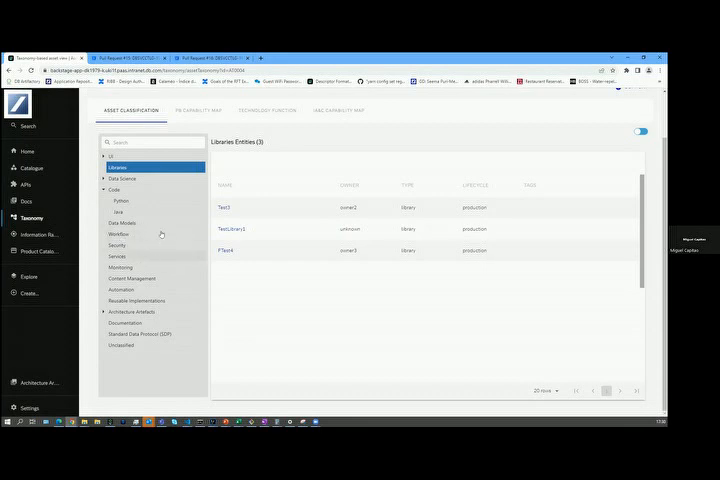
mouse_move(136, 228)
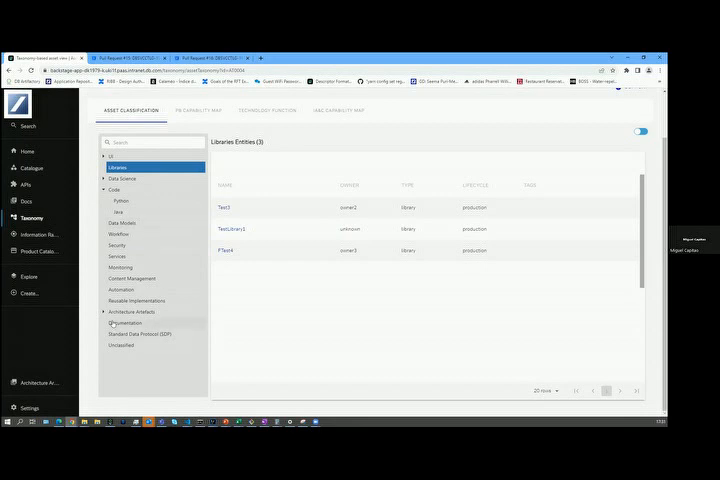
mouse_move(308, 292)
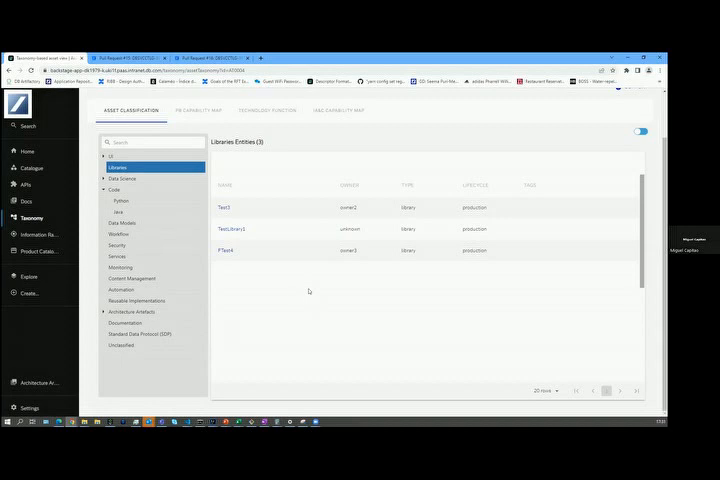
mouse_move(356, 334)
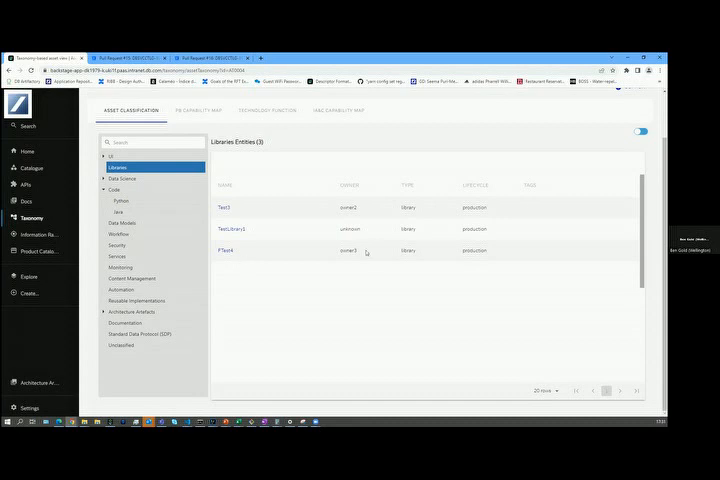
mouse_move(366, 252)
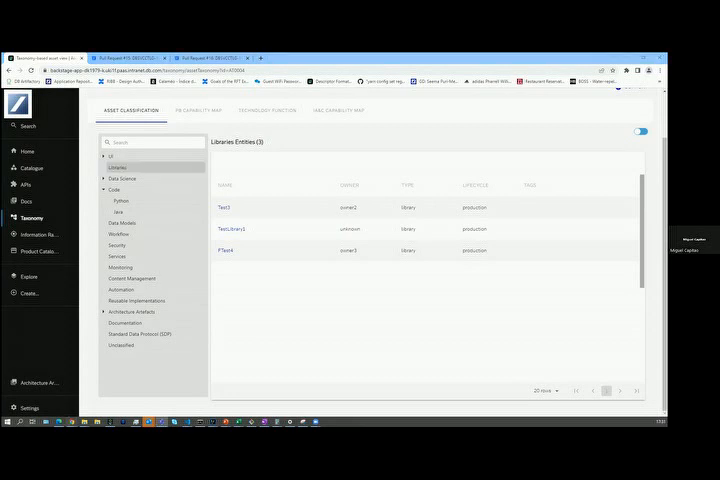
click(118, 168)
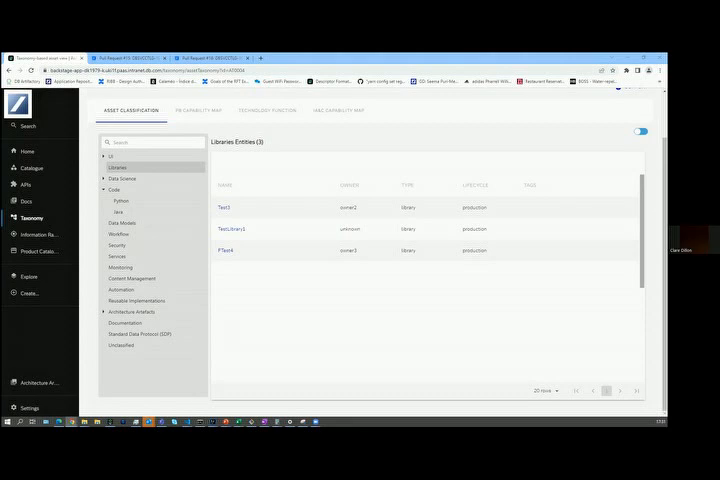
mouse_move(398, 312)
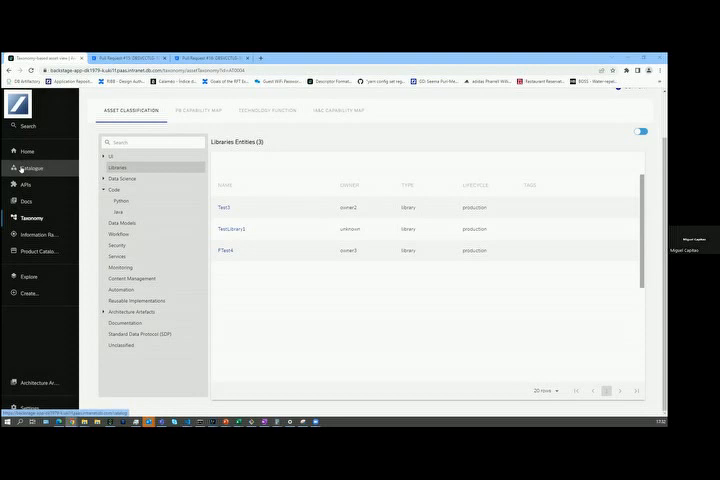
click(30, 168)
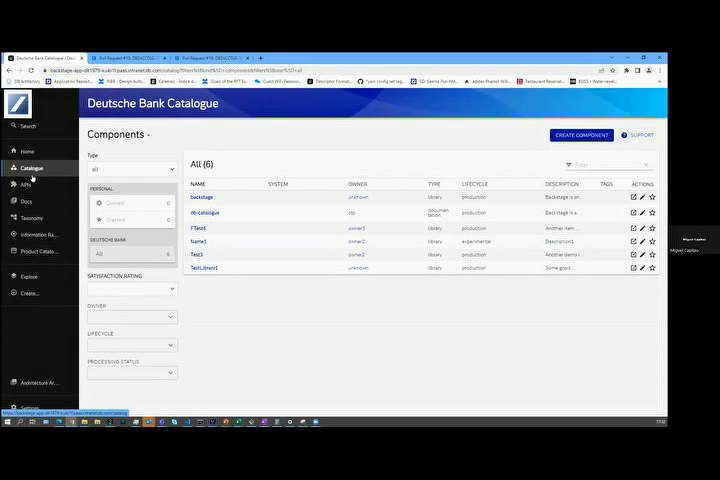
mouse_move(22, 318)
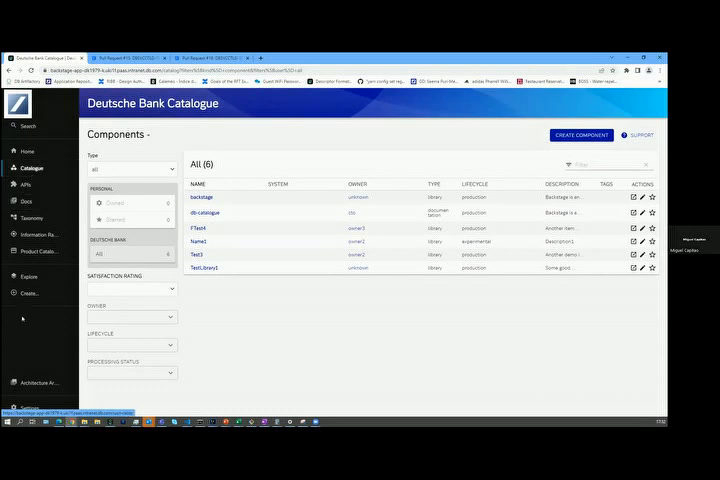
Go to the Templating page listing feedback, registration and asset update templates
click(30, 292)
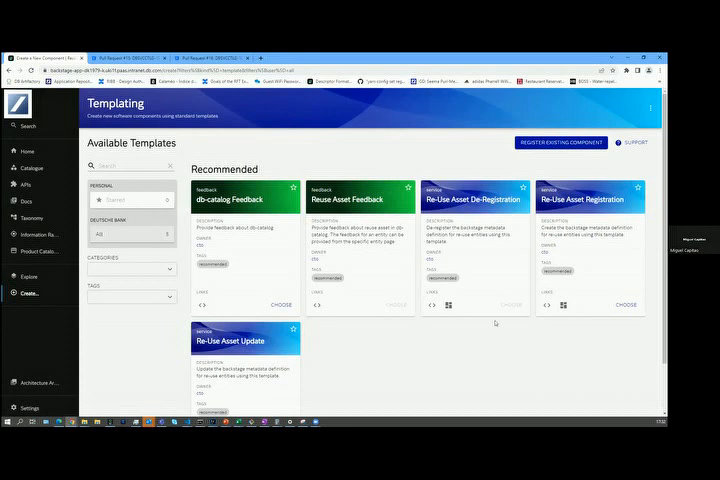
mouse_move(388, 322)
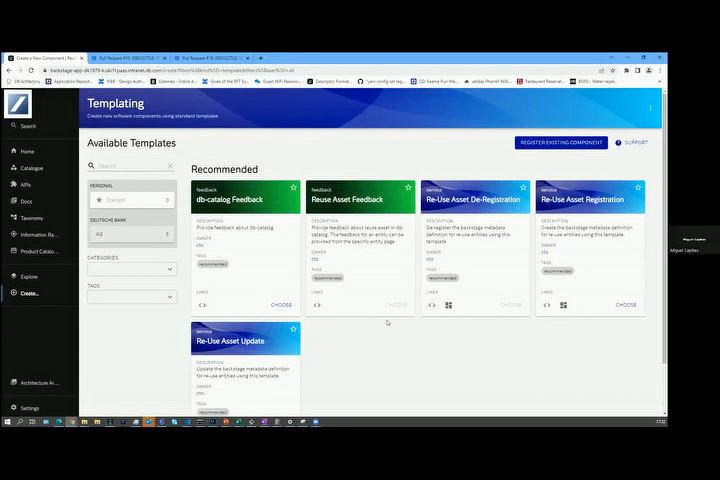
mouse_move(504, 328)
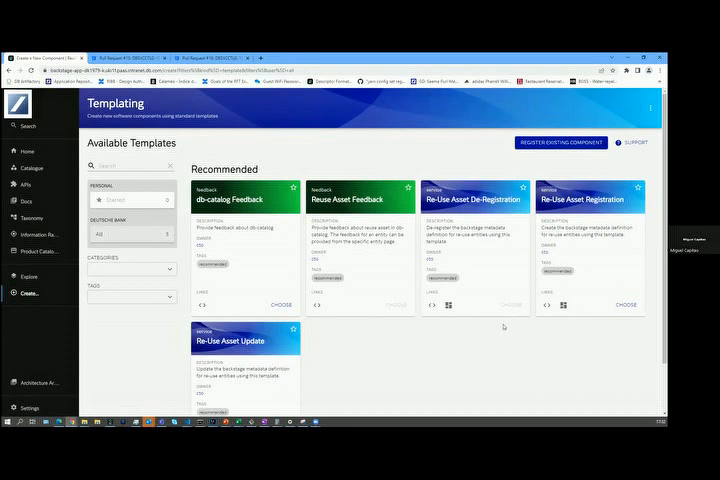
mouse_move(516, 236)
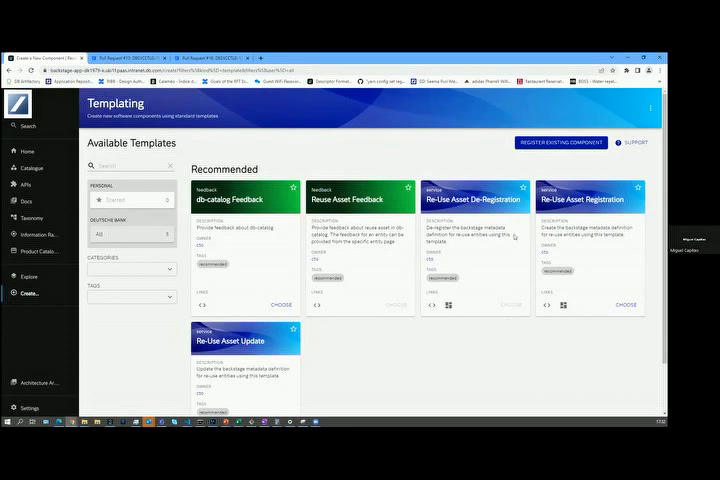
mouse_move(478, 260)
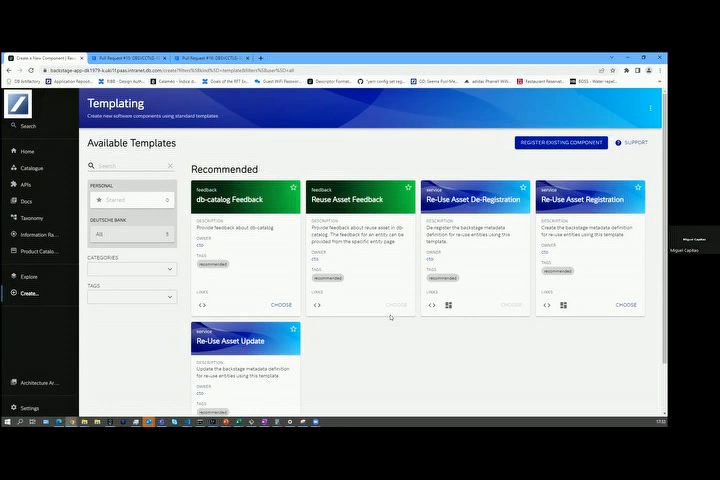
mouse_move(424, 132)
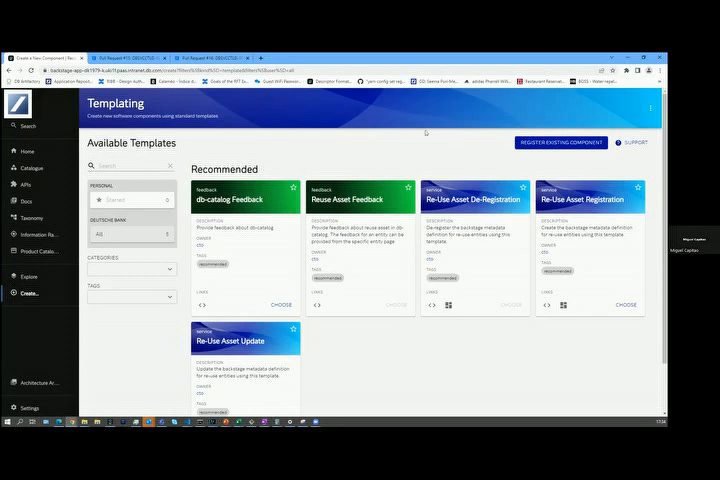
mouse_move(424, 132)
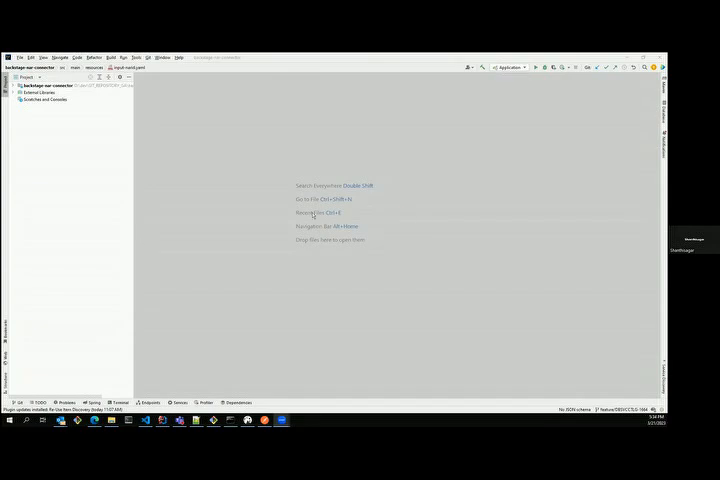
mouse_move(324, 120)
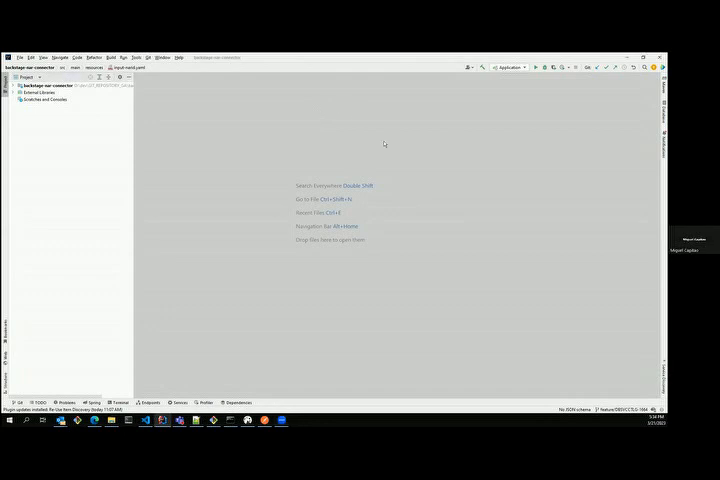
mouse_move(438, 260)
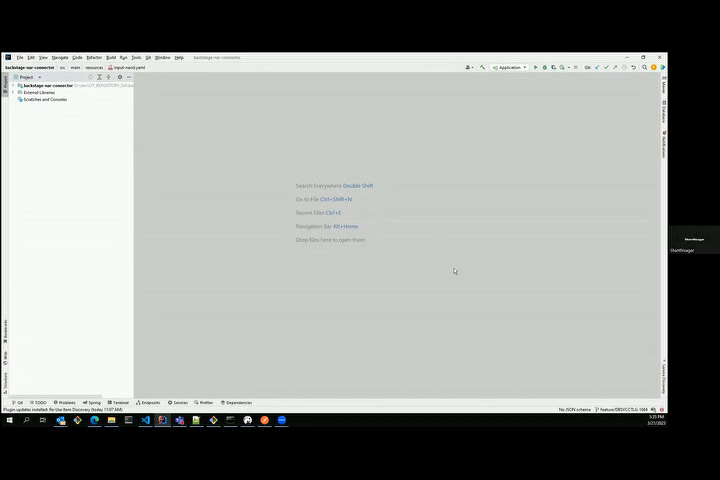
mouse_move(336, 248)
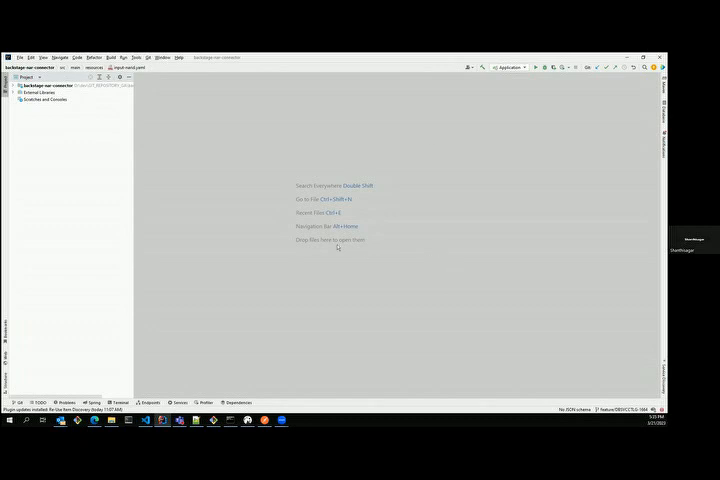
mouse_move(468, 208)
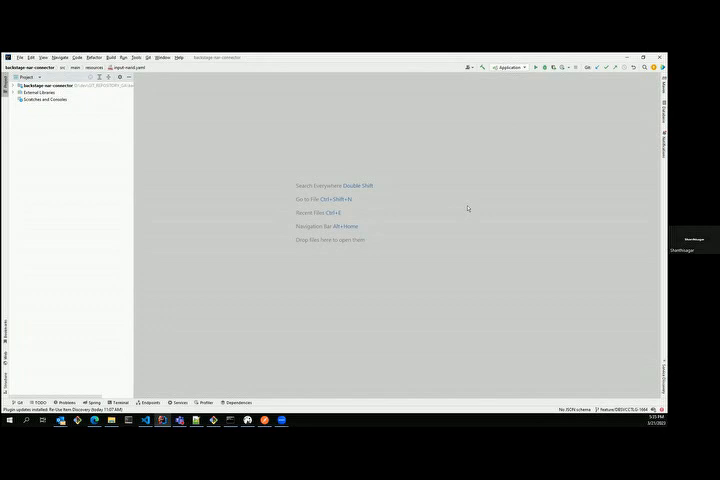
mouse_move(636, 388)
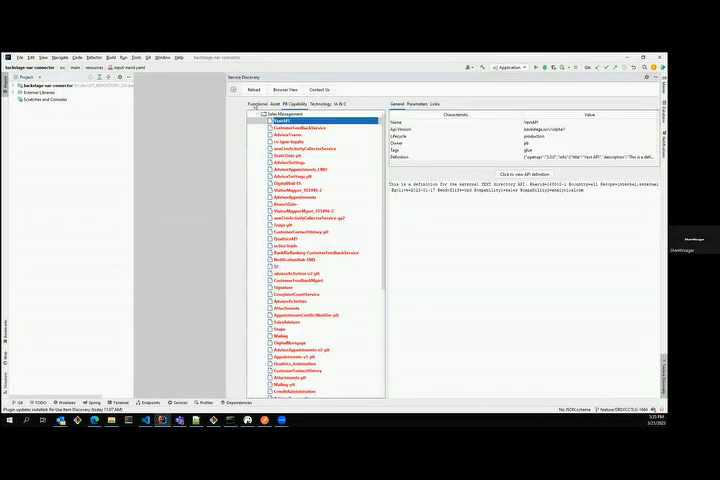
Toggle the Service Discovery window between the flat component list and the Taxonomy tree, ending on the tree
click(248, 104)
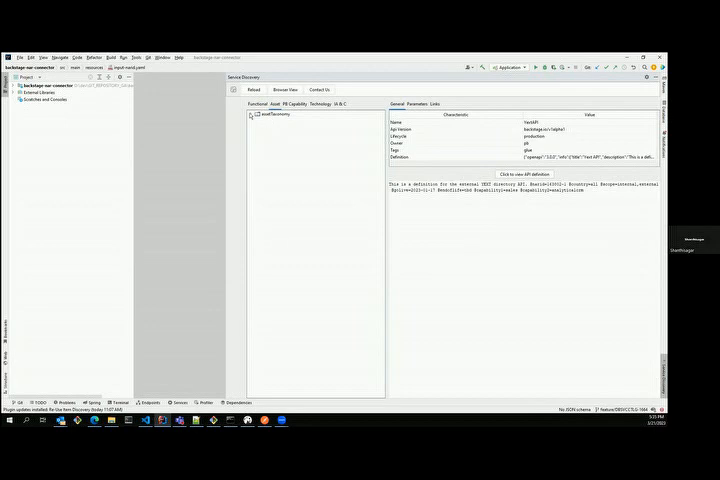
click(252, 114)
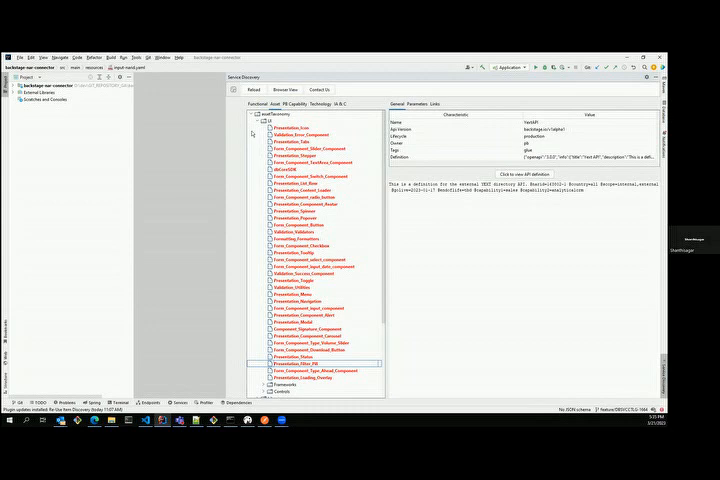
click(252, 120)
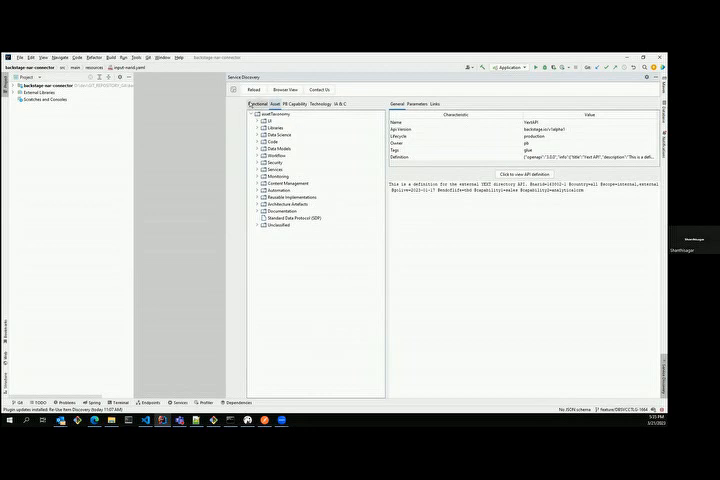
click(276, 104)
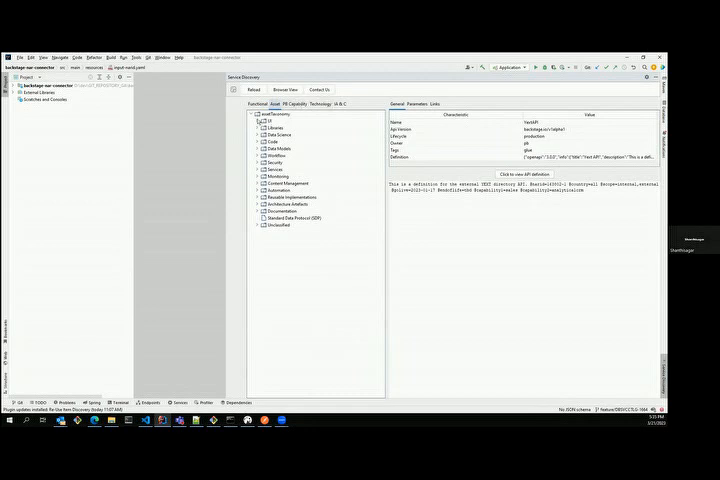
click(264, 120)
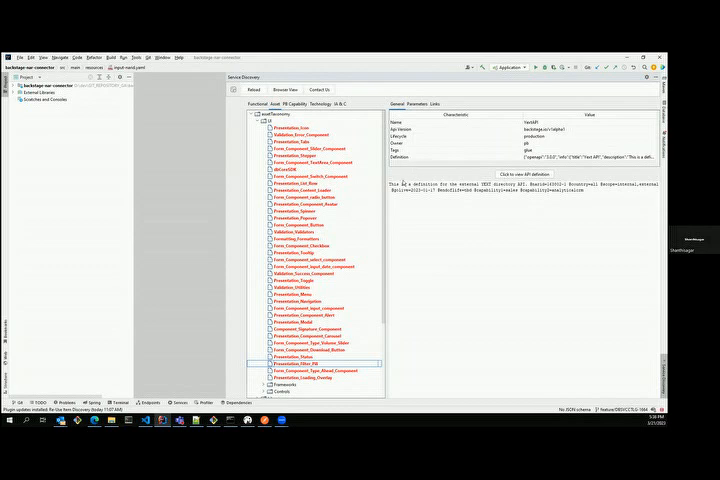
mouse_move(402, 176)
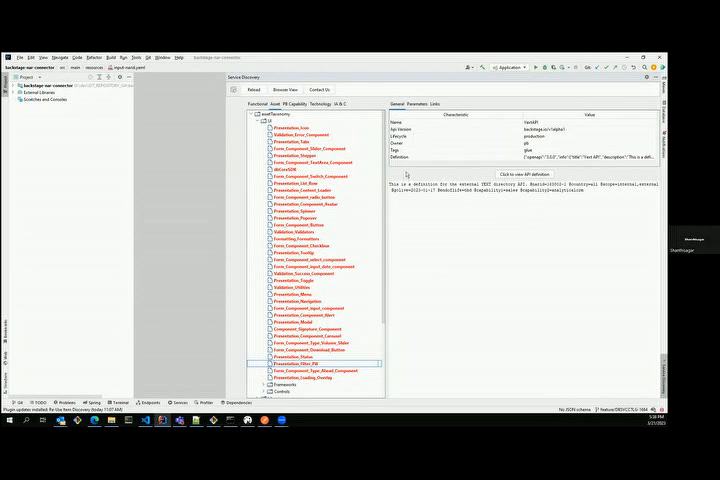
click(260, 120)
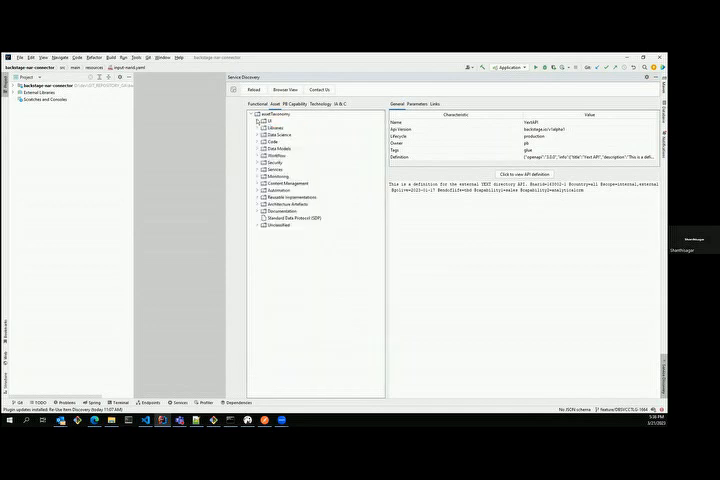